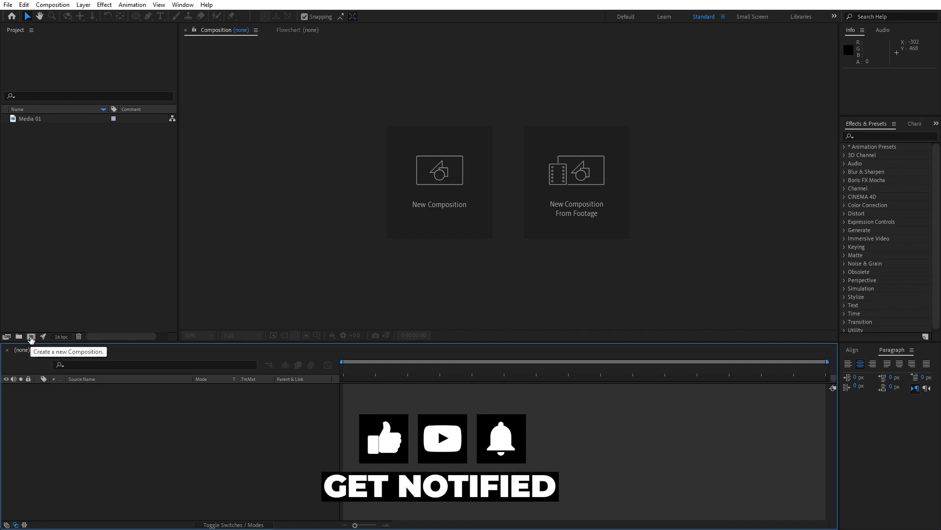
Create a new 1920×1080, 30 fps, 10-second composition named Final.
{"action": "left_click", "coordinate": [30, 337]}
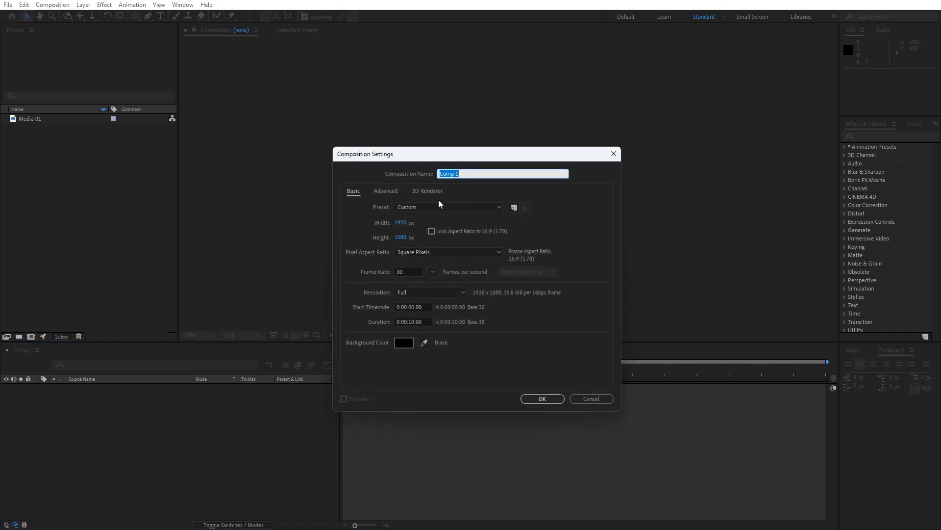
{"action": "type", "text": "Final"}
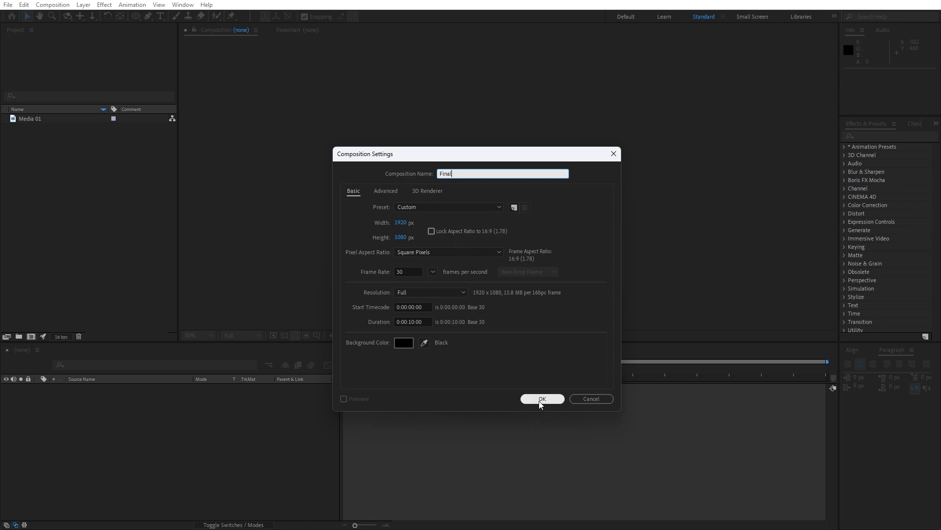
{"action": "left_click", "coordinate": [542, 398]}
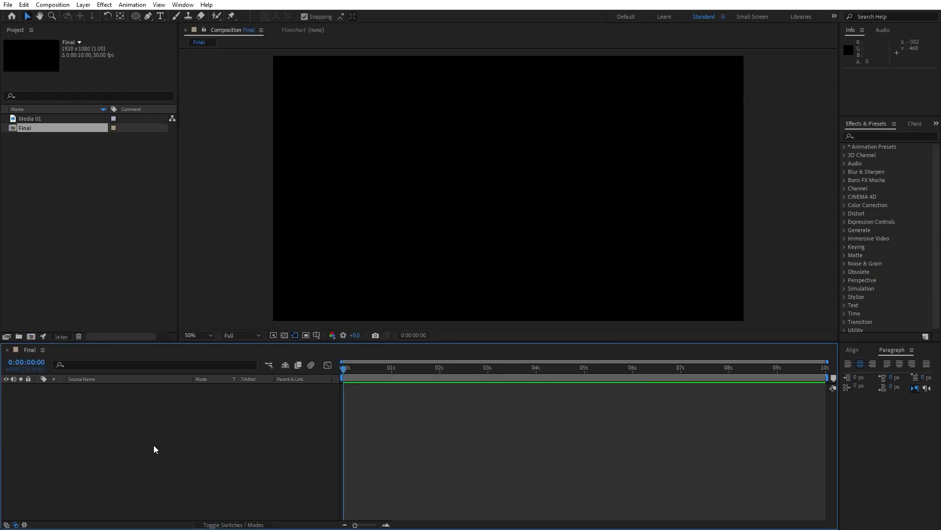
Add a full-frame solid layer named Background to the Final composition.
{"action": "right_click", "coordinate": [155, 449]}
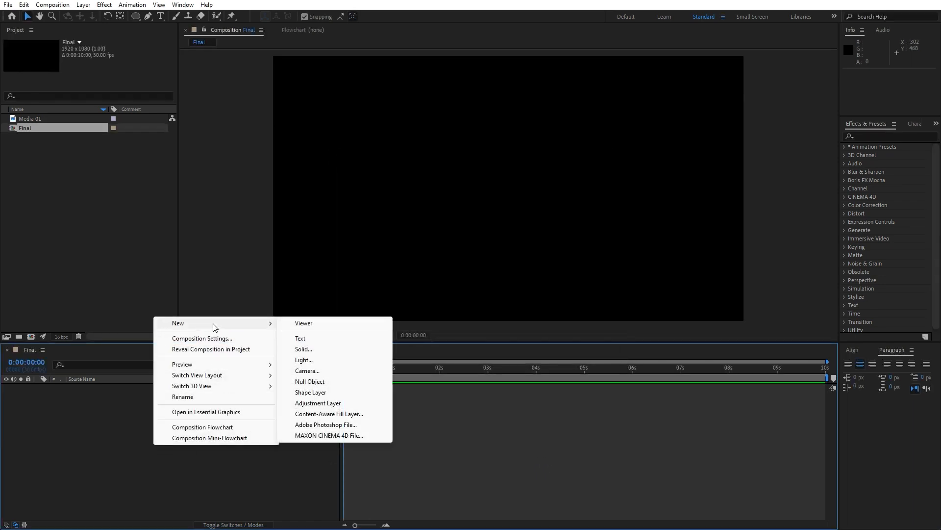
{"action": "left_click", "coordinate": [304, 349]}
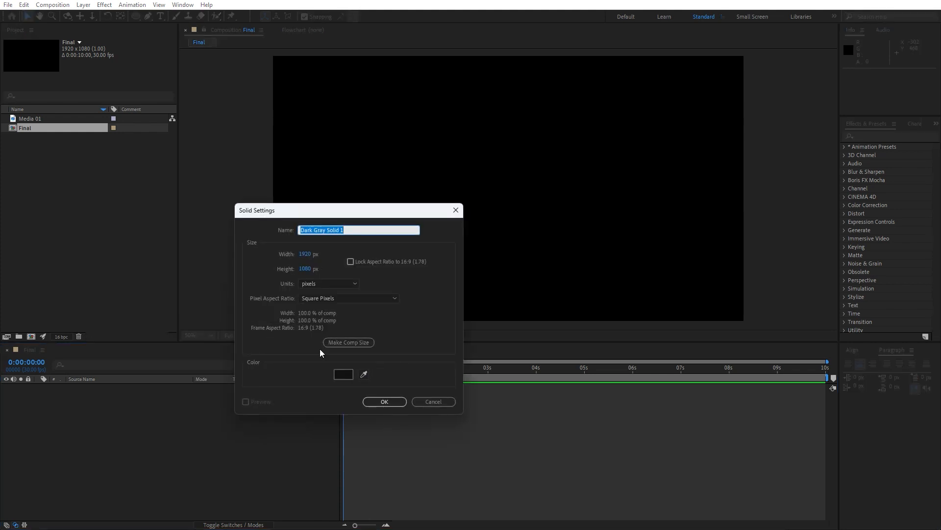
{"action": "type", "text": "Backgrou"}
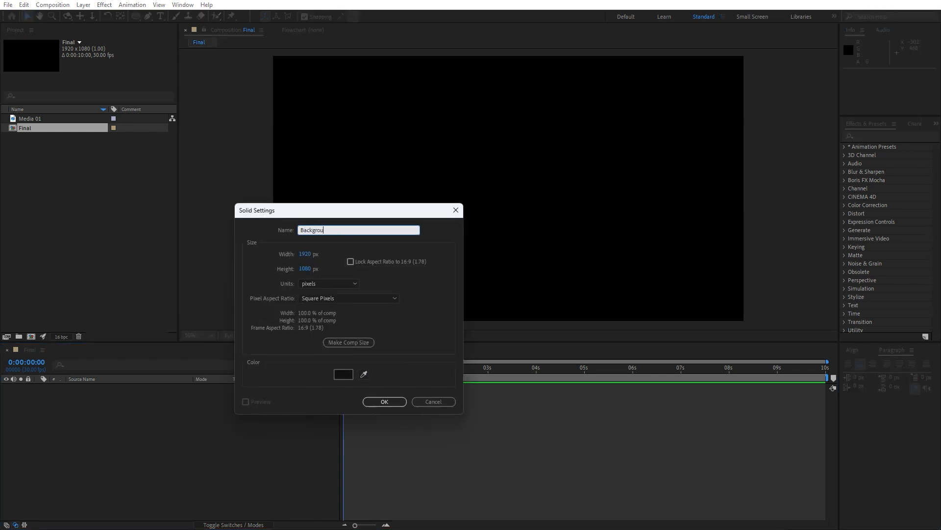
{"action": "left_click", "coordinate": [385, 401]}
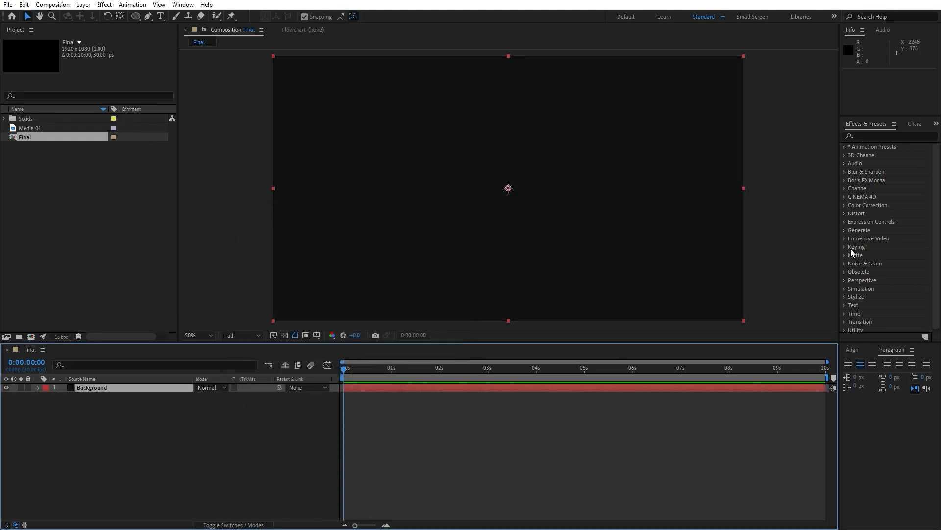
{"action": "mouse_move", "coordinate": [861, 176]}
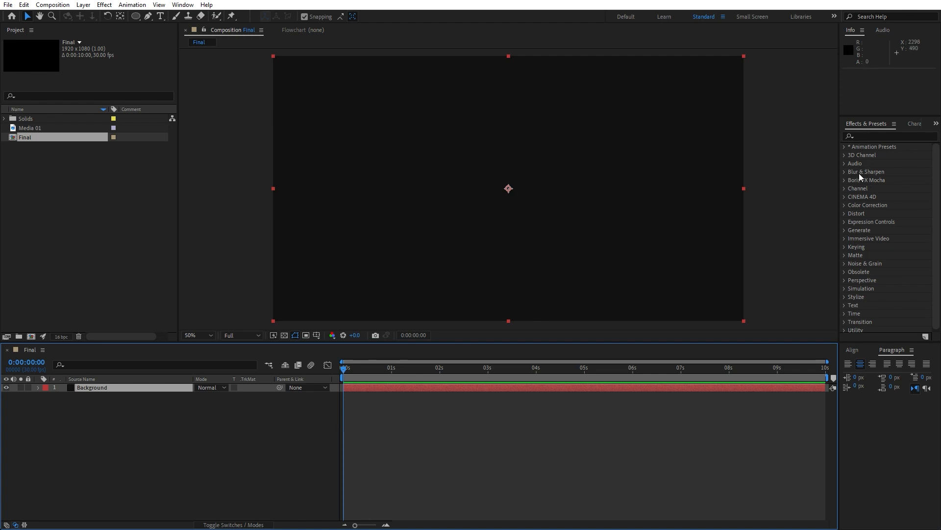
Apply a Fill effect to Background and set its colour to black.
{"action": "left_click", "coordinate": [183, 4]}
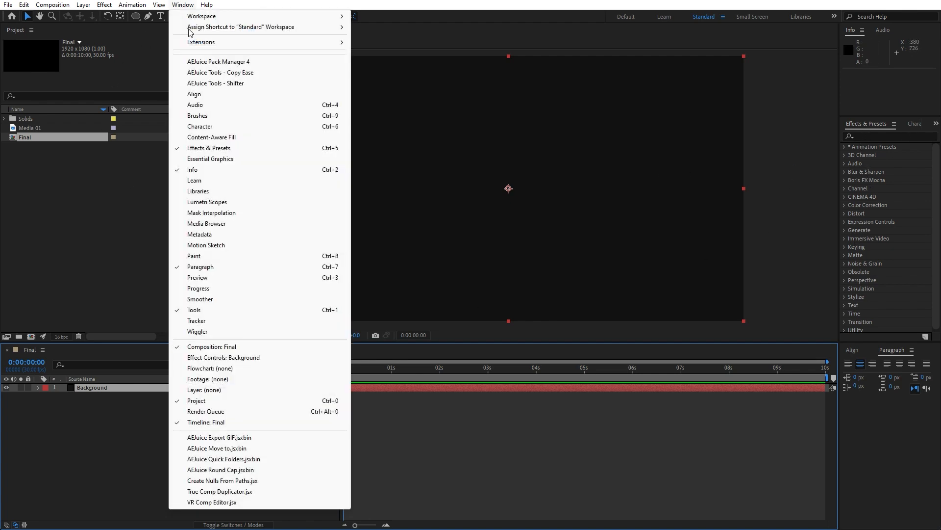
{"action": "mouse_move", "coordinate": [210, 152]}
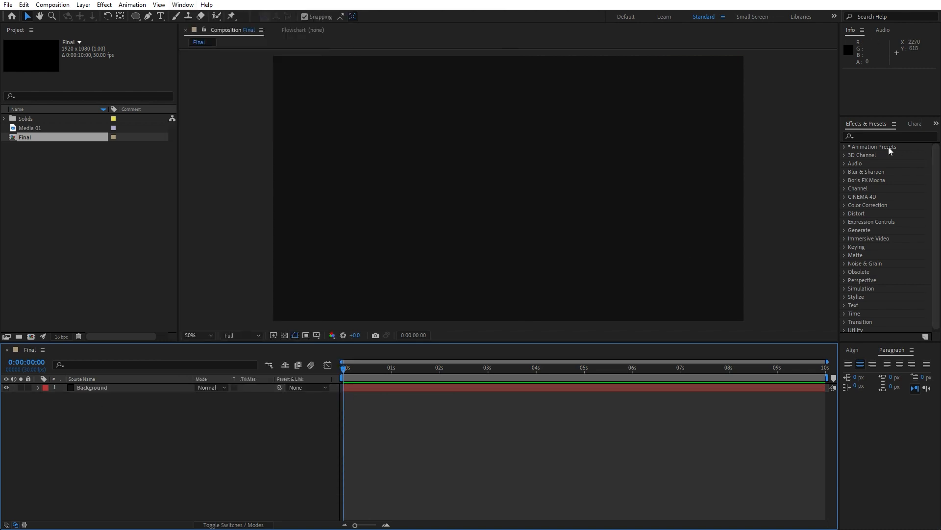
{"action": "type", "text": "fill"}
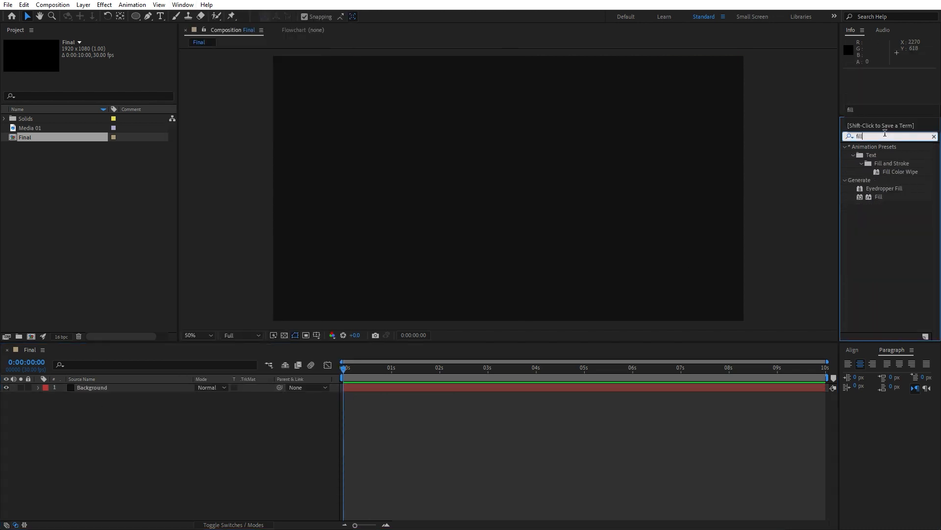
{"action": "left_click_drag", "start_coordinate": [878, 197], "coordinate": [163, 434]}
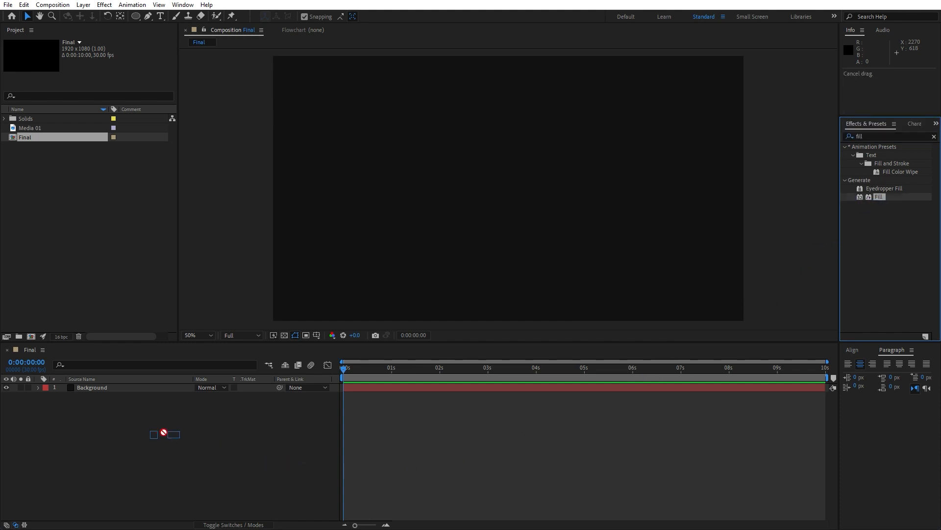
{"action": "double_click", "coordinate": [879, 196]}
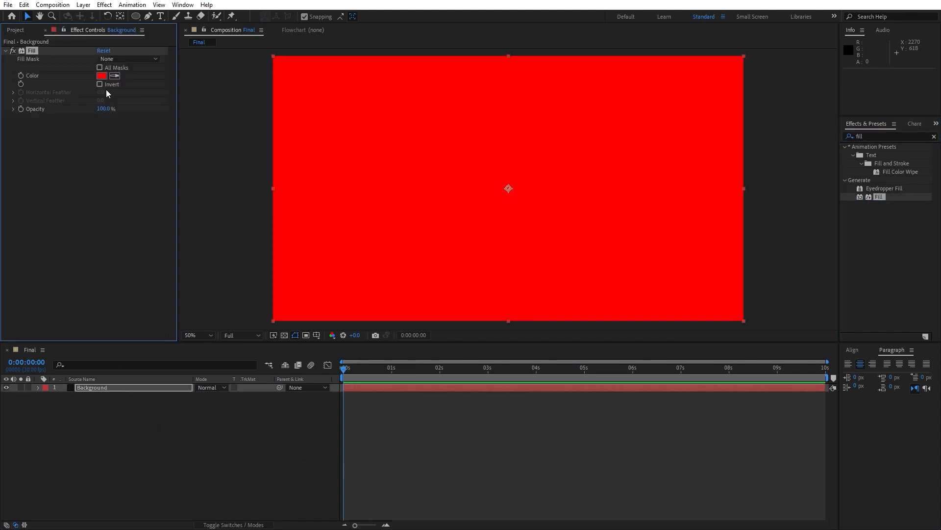
{"action": "left_click", "coordinate": [101, 76]}
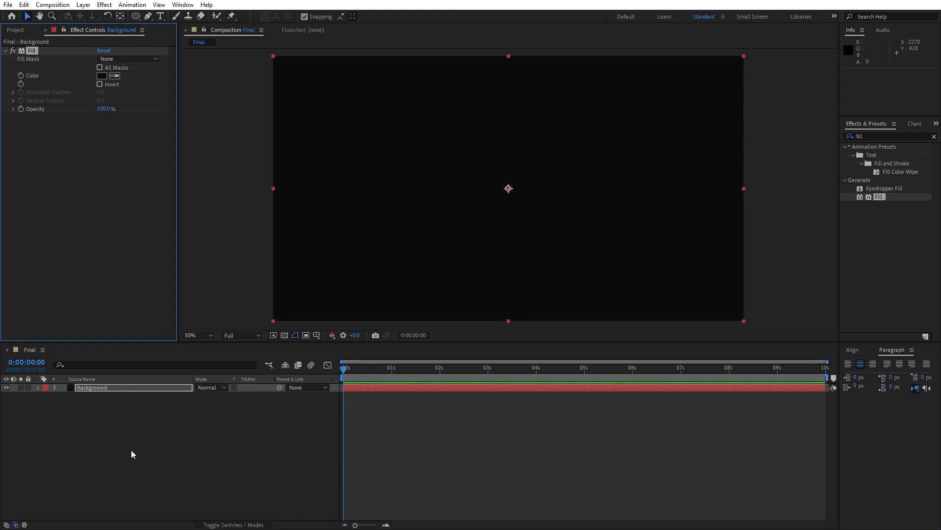
Add a second full-frame solid named Fractal Noise 01 above Background.
{"action": "right_click", "coordinate": [131, 454]}
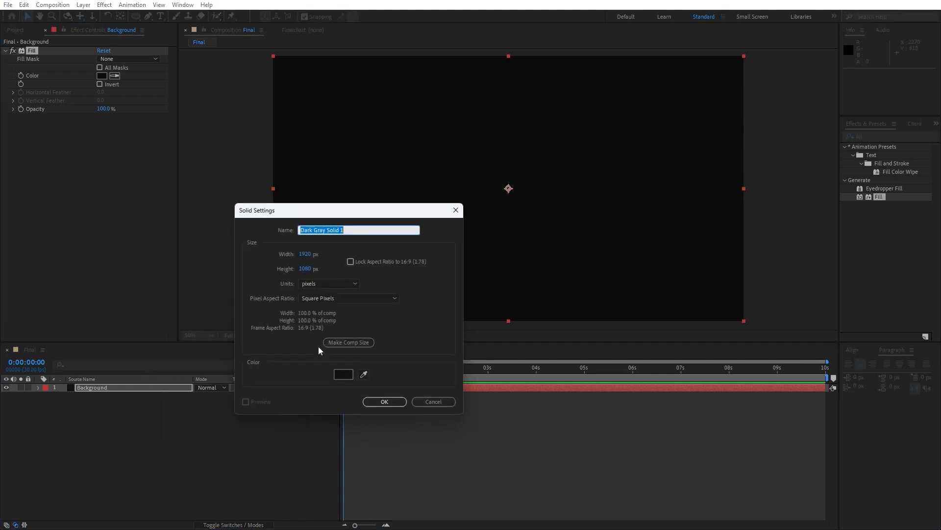
{"action": "type", "text": "F"}
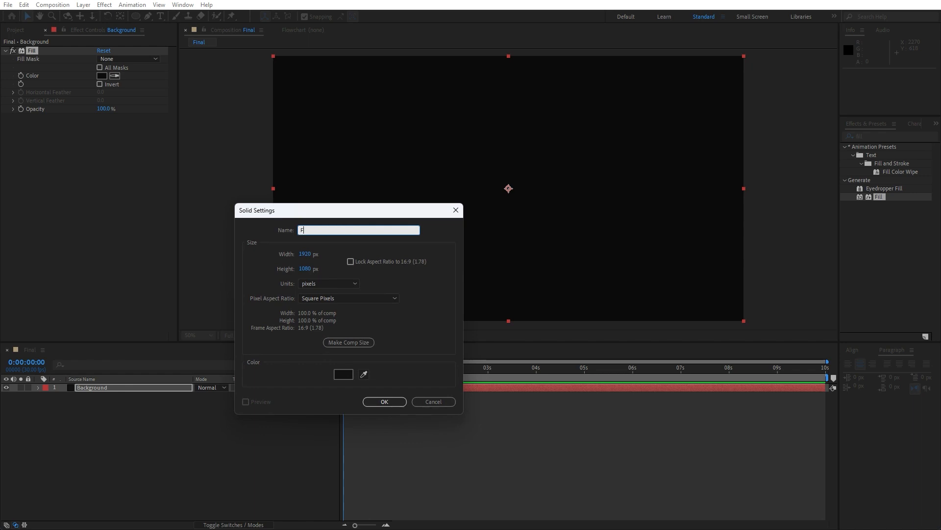
{"action": "type", "text": "Fractal Noise 01"}
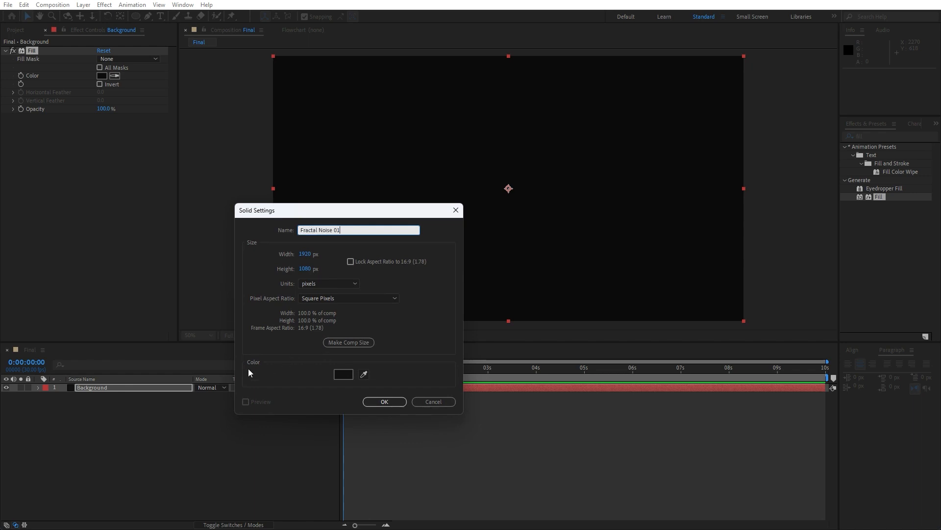
{"action": "left_click", "coordinate": [385, 401]}
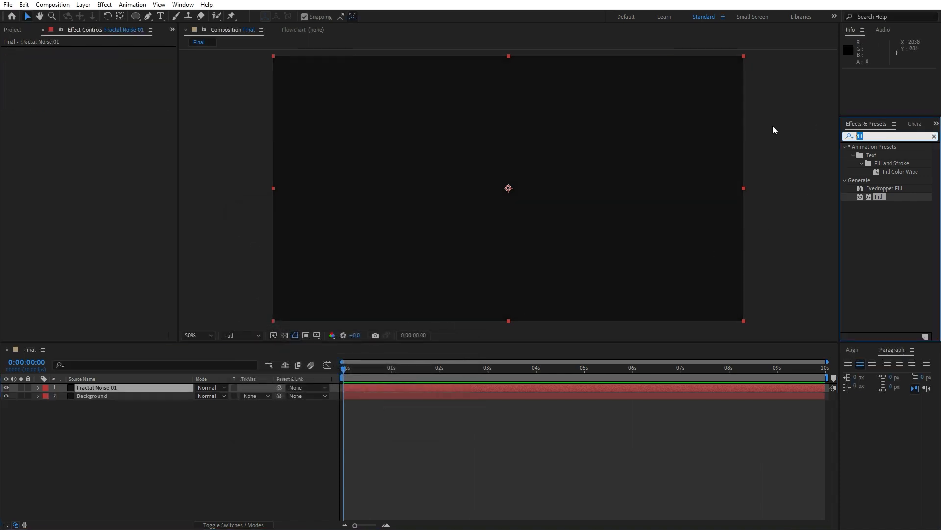
Apply the Fractal Noise effect to the Fractal Noise 01 layer.
{"action": "type", "text": "fractal nois"}
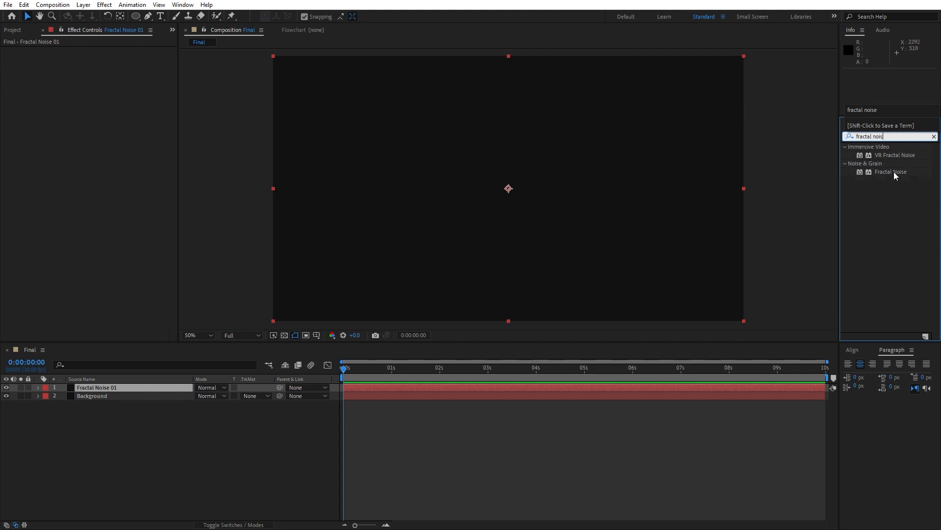
{"action": "double_click", "coordinate": [892, 172]}
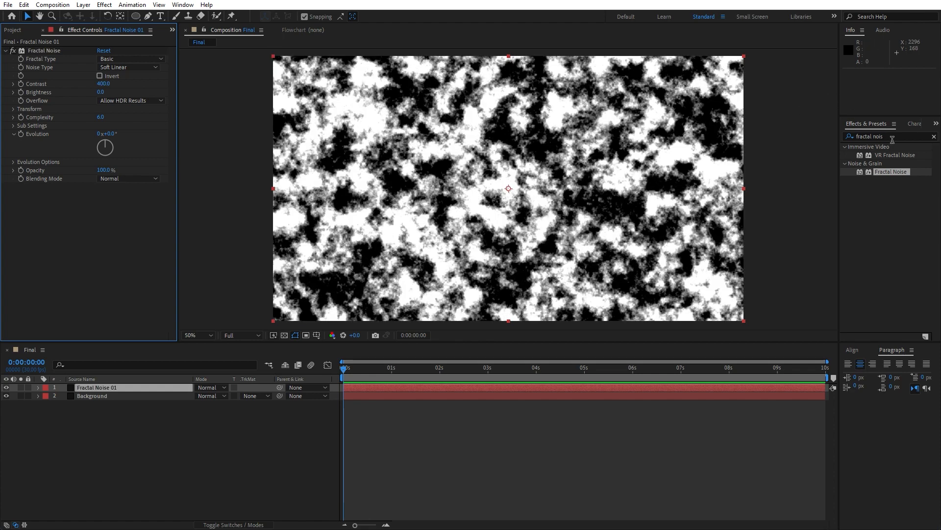
Emboss the noise with Relief 3.00 and Contrast 110, driving Direction with time*300.
{"action": "type", "text": "emboss"}
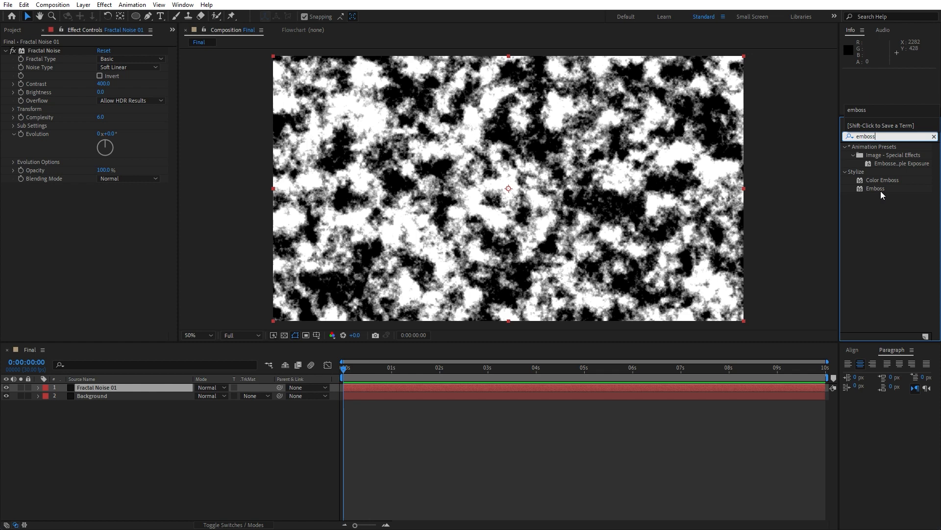
{"action": "double_click", "coordinate": [875, 189]}
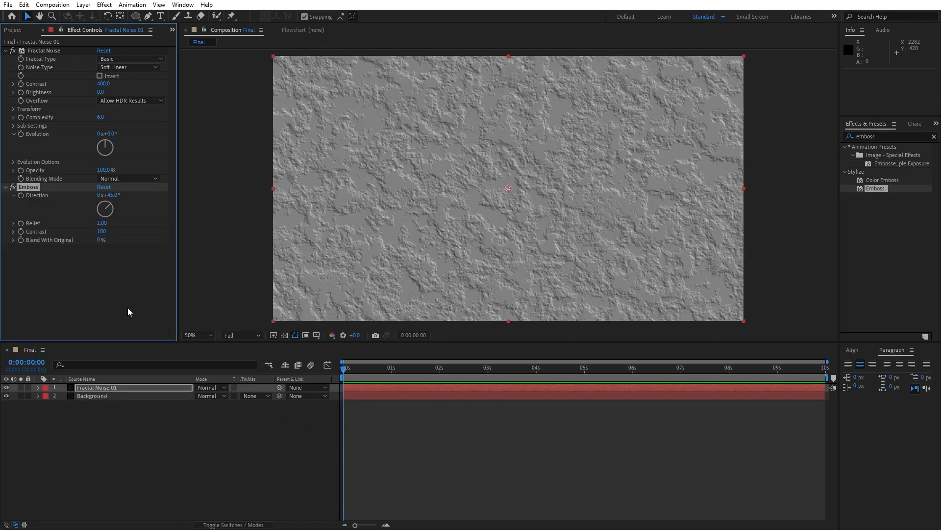
{"action": "mouse_move", "coordinate": [114, 244]}
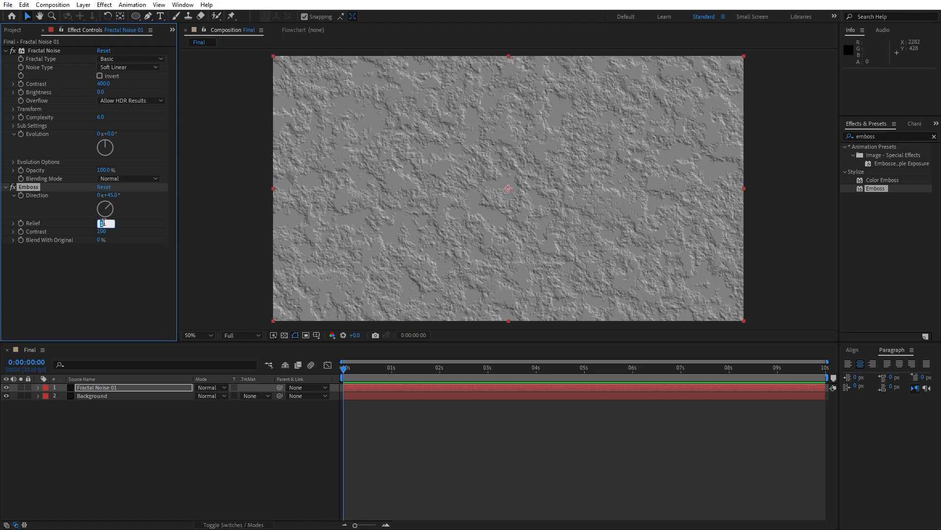
{"action": "type", "text": "3.00"}
{"action": "left_click", "coordinate": [103, 231]}
{"action": "type", "text": "110"}
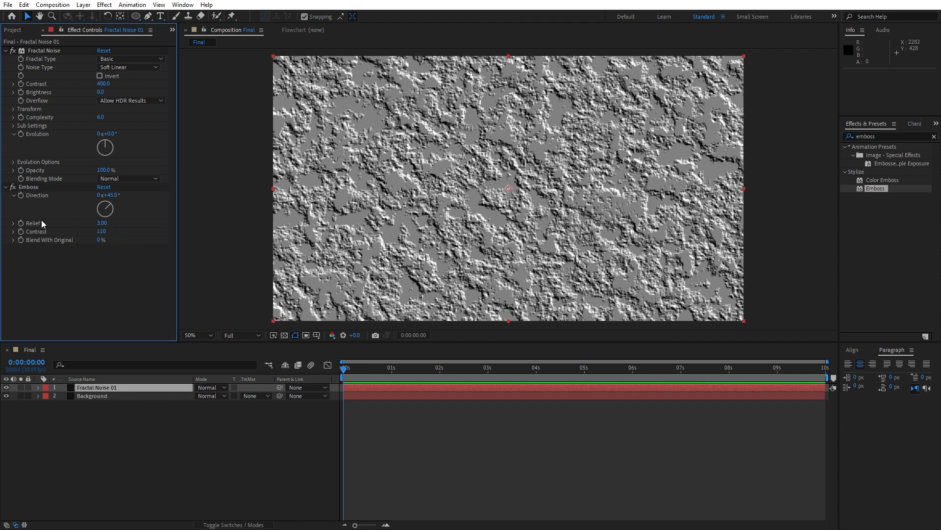
{"action": "mouse_move", "coordinate": [21, 200]}
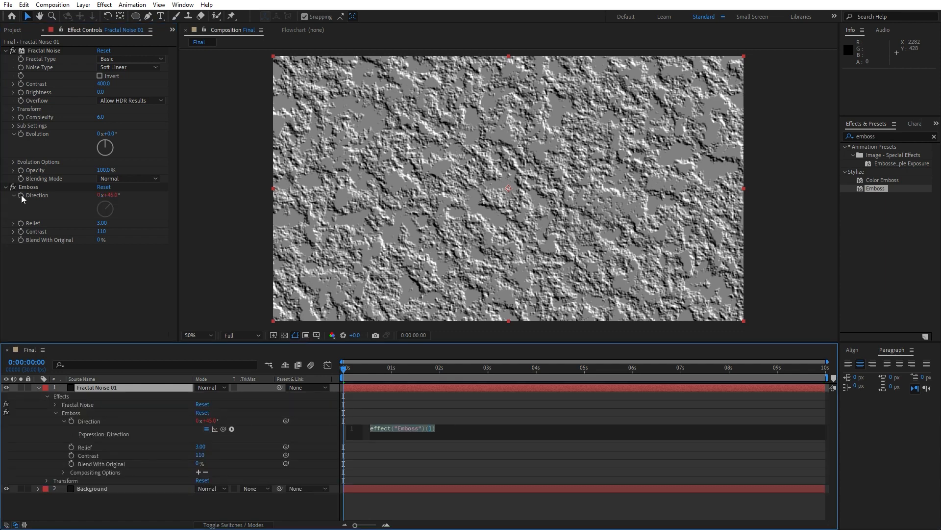
{"action": "type", "text": "time*"}
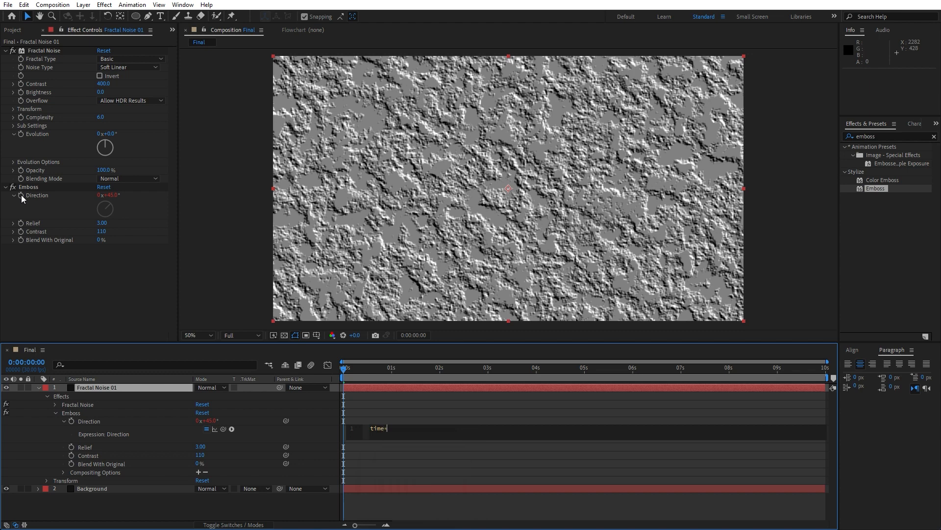
{"action": "type", "text": "300"}
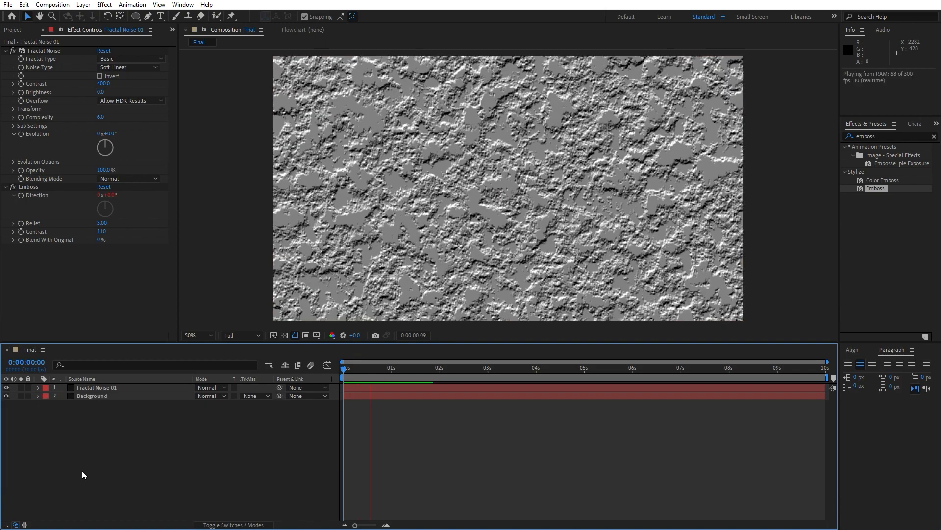
Set Fractal Noise 01's blending mode to Overlay and check the result later in time.
{"action": "left_click", "coordinate": [463, 368]}
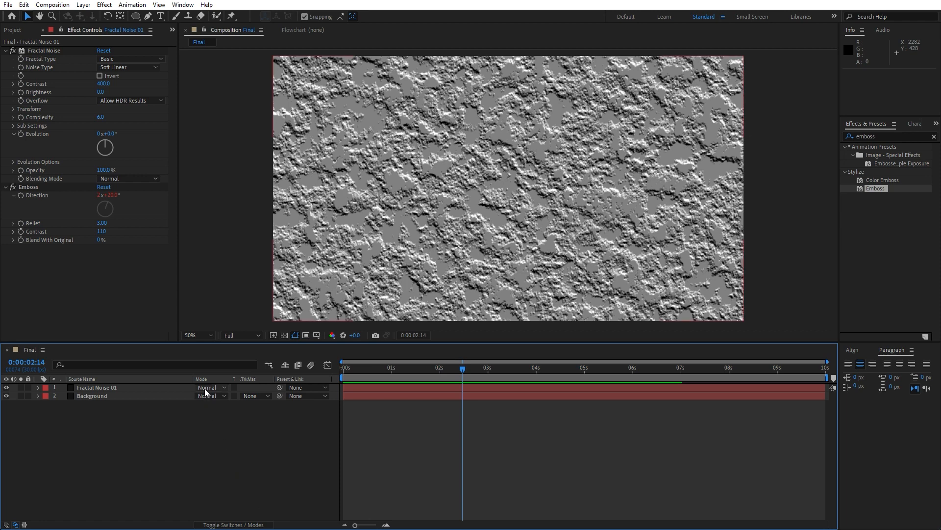
{"action": "mouse_move", "coordinate": [219, 431]}
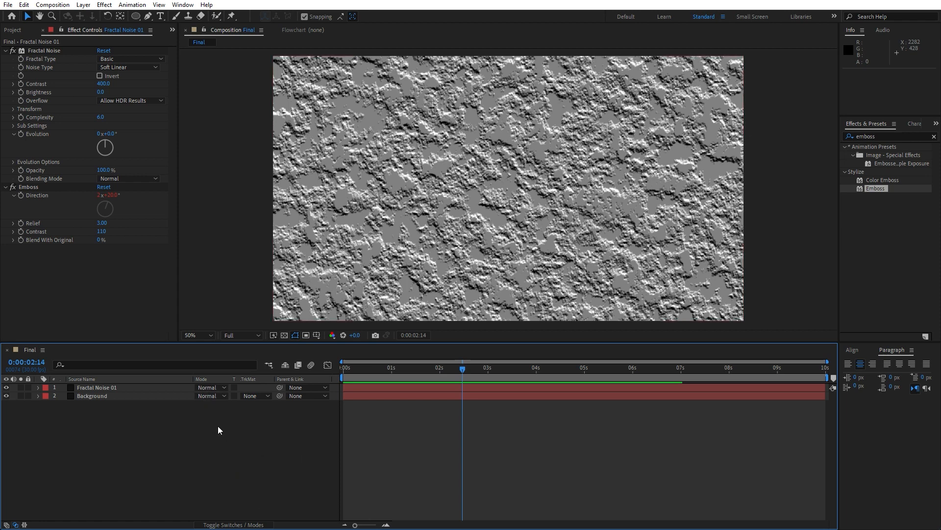
{"action": "mouse_move", "coordinate": [207, 421]}
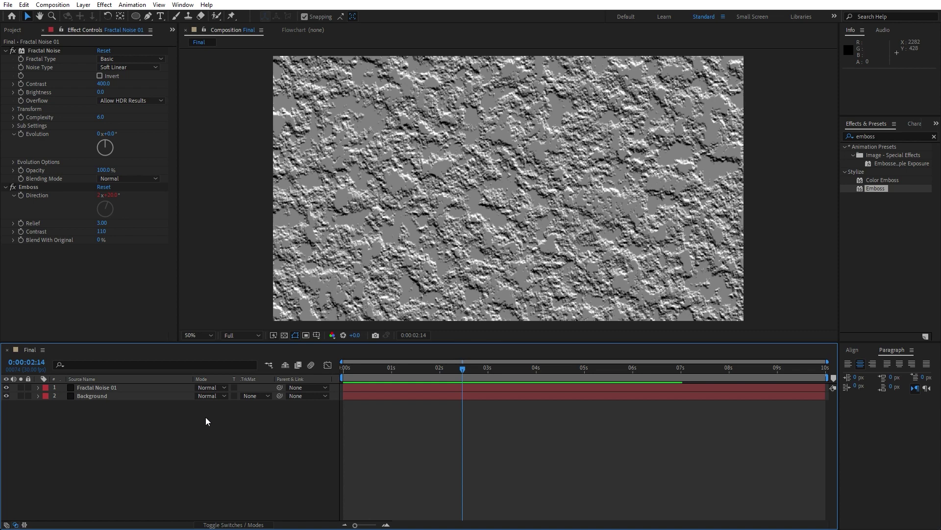
{"action": "mouse_move", "coordinate": [200, 386]}
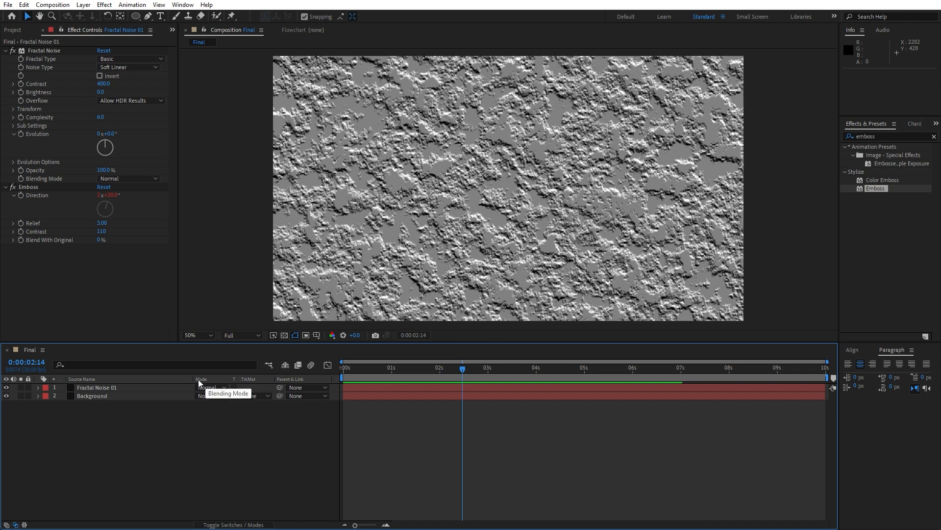
{"action": "mouse_move", "coordinate": [220, 524]}
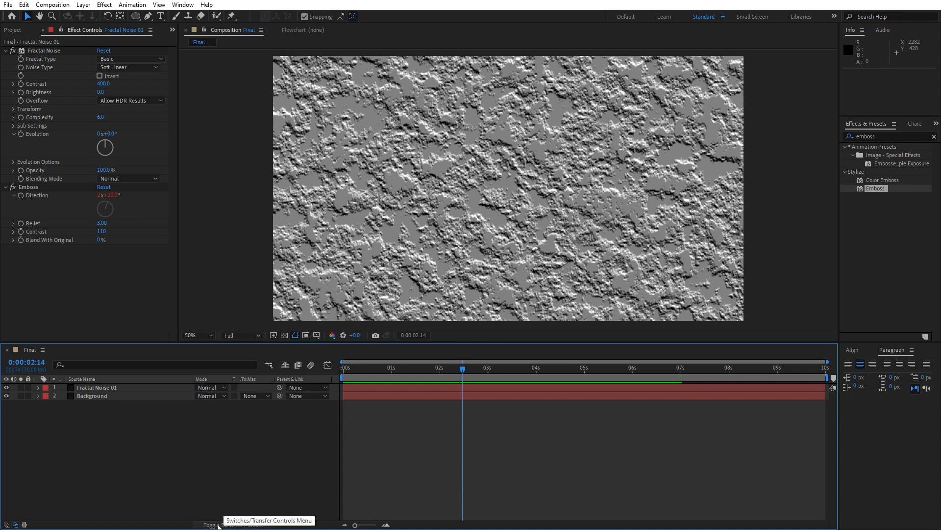
{"action": "mouse_move", "coordinate": [224, 415]}
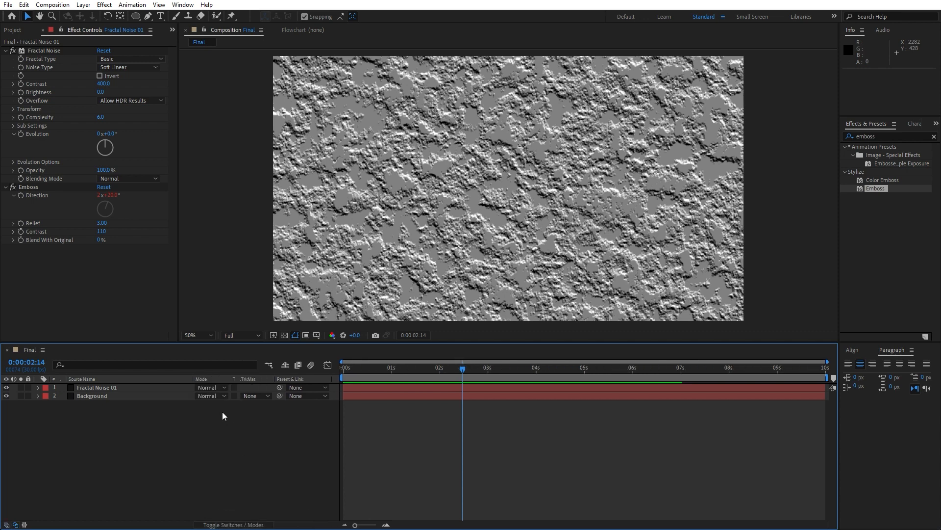
{"action": "left_click", "coordinate": [210, 387]}
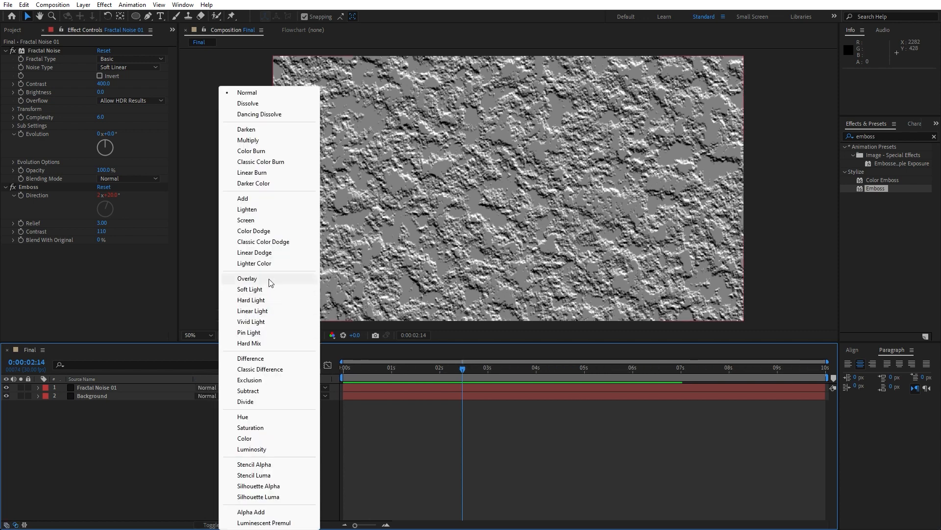
{"action": "left_click", "coordinate": [247, 278]}
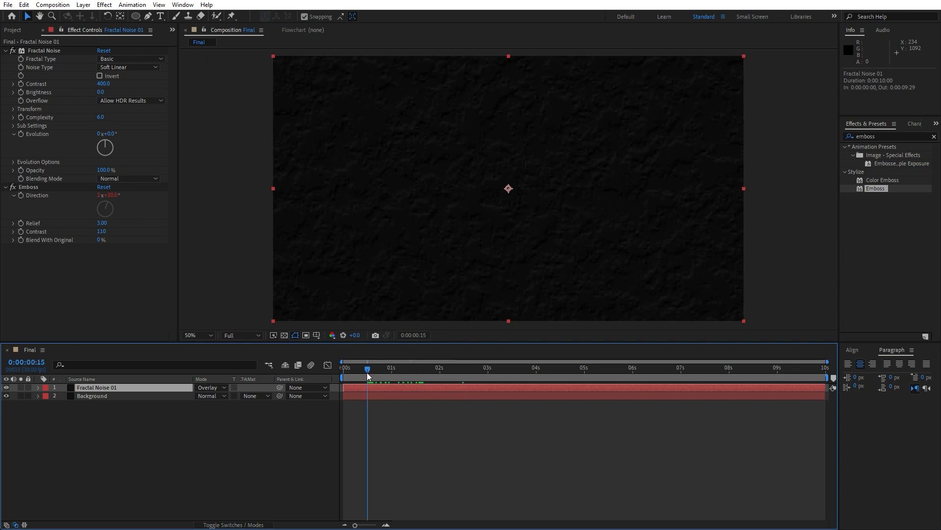
{"action": "left_click", "coordinate": [437, 367]}
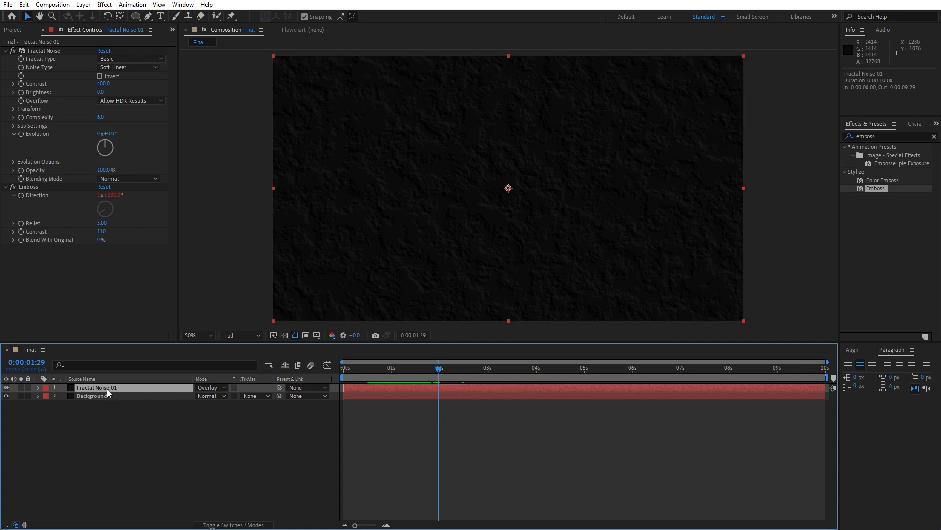
Duplicate the layer as Fractal Noise 02 and delete the copy's Emboss effect.
{"action": "left_click", "coordinate": [21, 4]}
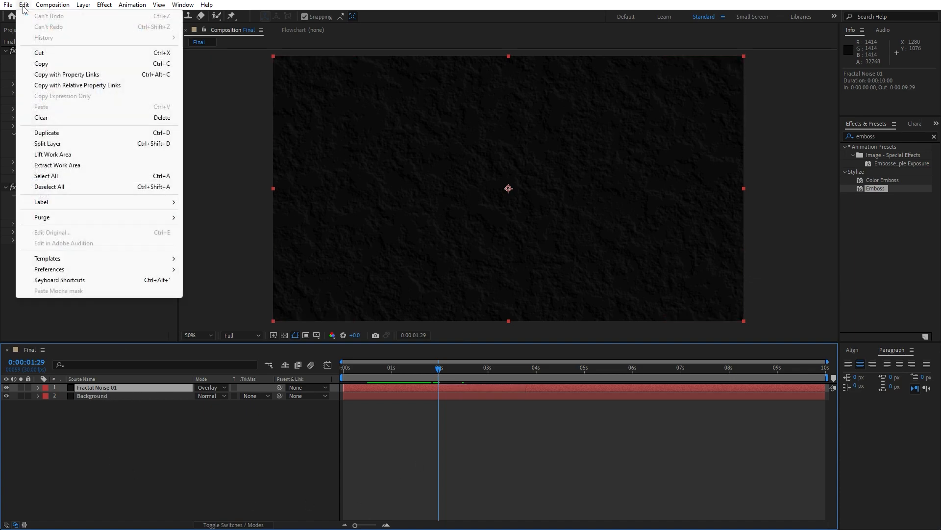
{"action": "mouse_move", "coordinate": [65, 135]}
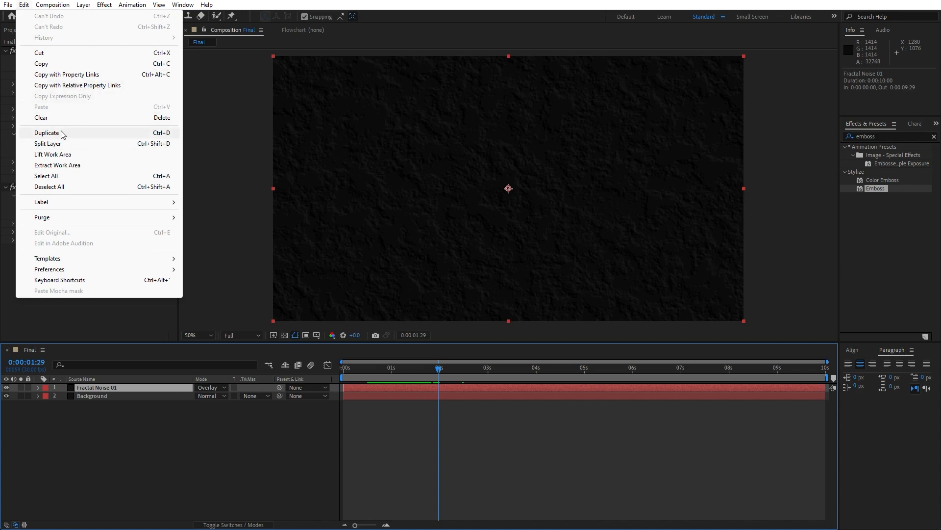
{"action": "left_click", "coordinate": [47, 134]}
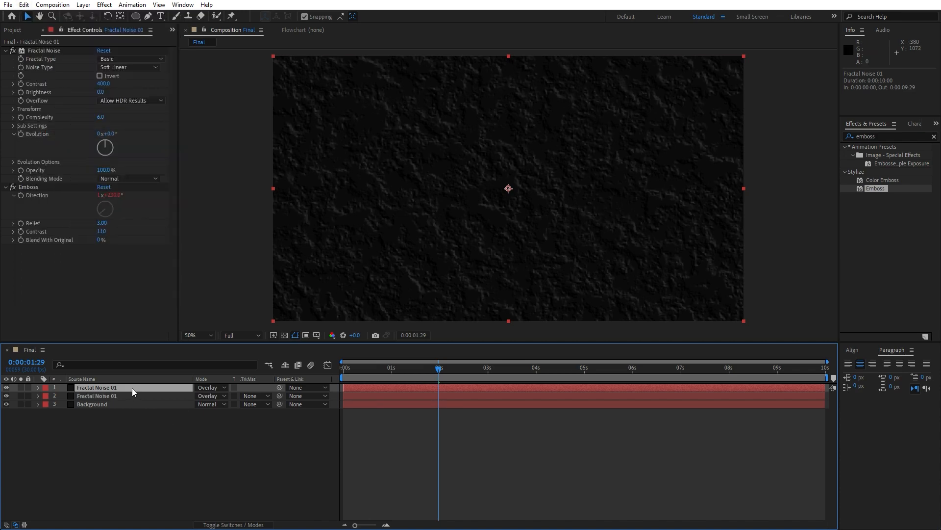
{"action": "double_click", "coordinate": [97, 388]}
{"action": "type", "text": "2"}
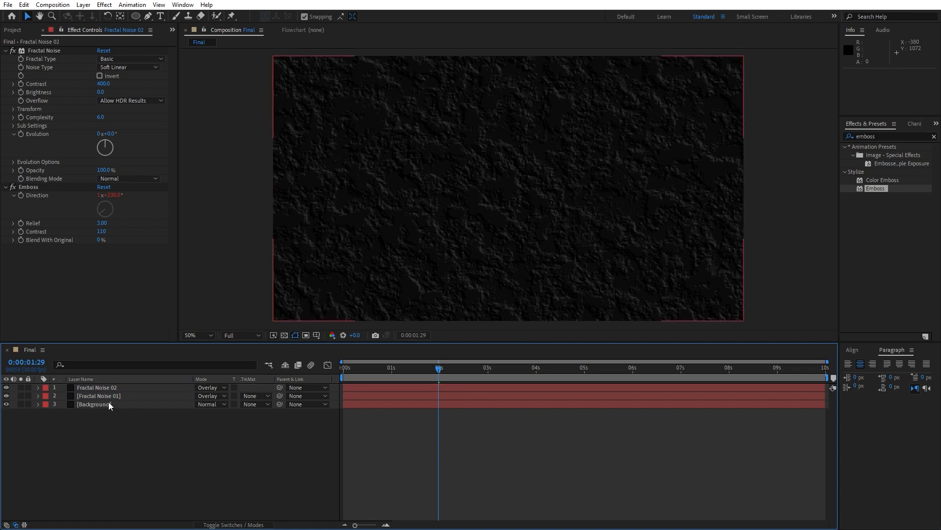
{"action": "left_click", "coordinate": [96, 388]}
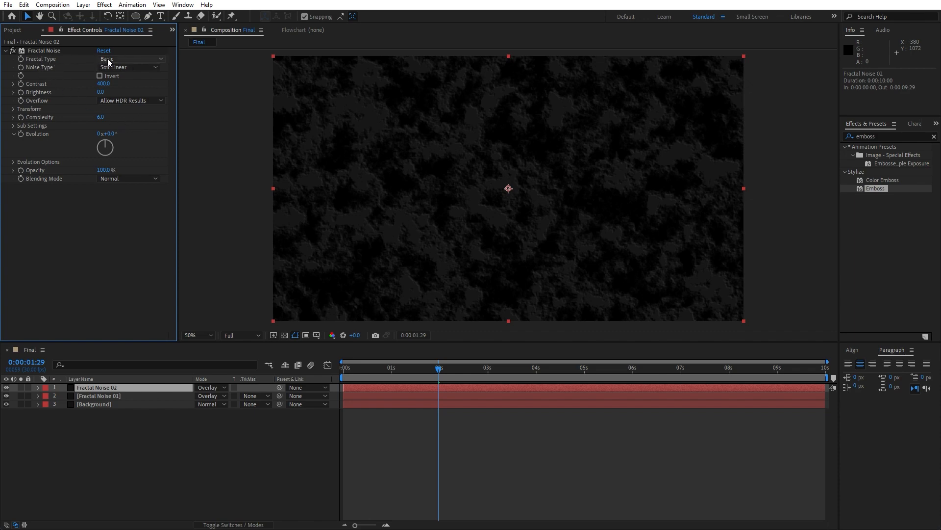
Set Fractal Noise 02 to Turbulent Smooth, Spline noise, Contrast 100, Brightness -50, Scale 30.
{"action": "left_click", "coordinate": [129, 59]}
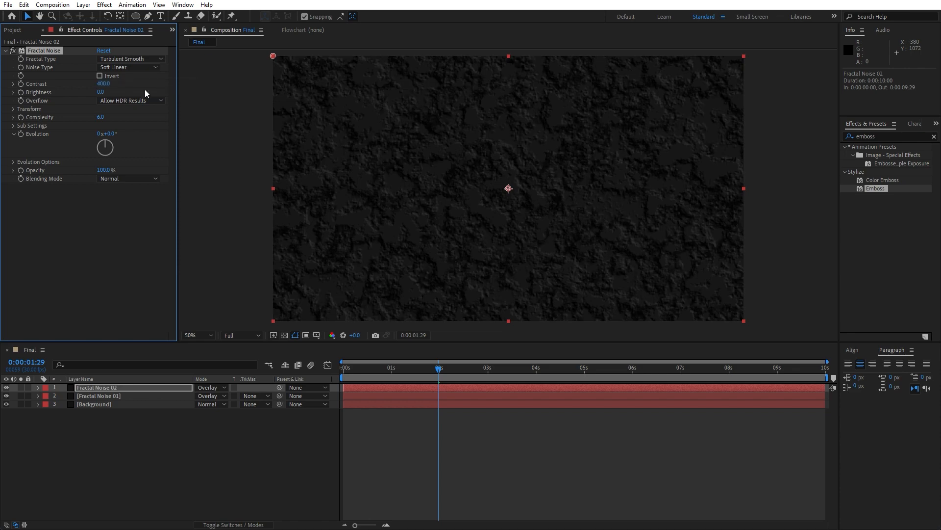
{"action": "left_click", "coordinate": [127, 66]}
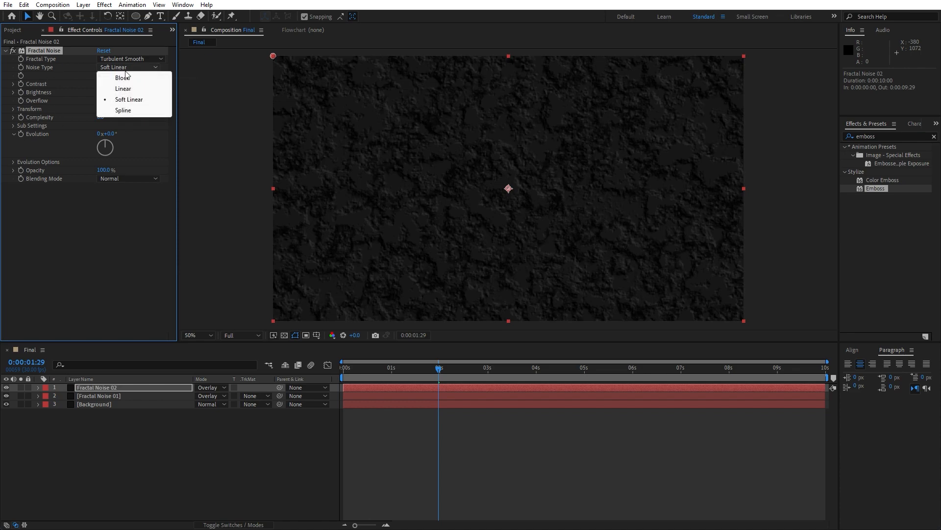
{"action": "left_click", "coordinate": [123, 110]}
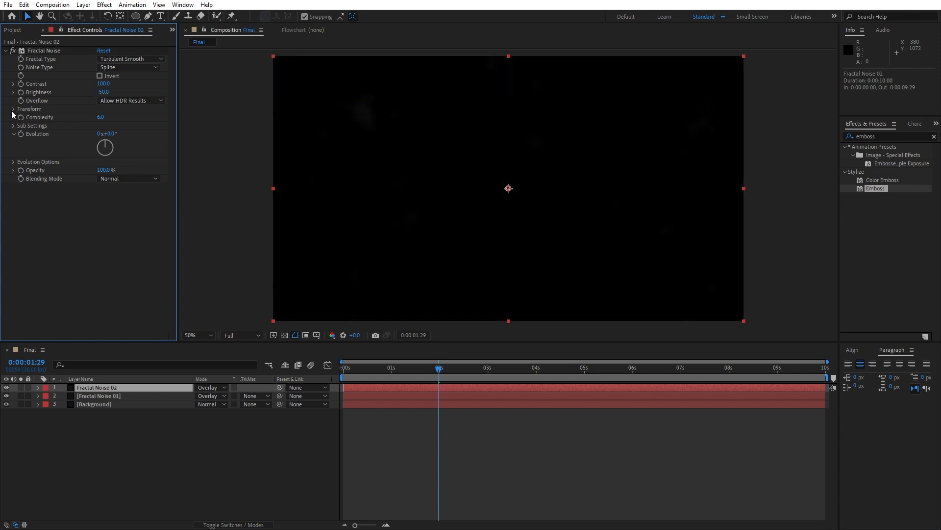
{"action": "left_click", "coordinate": [12, 107]}
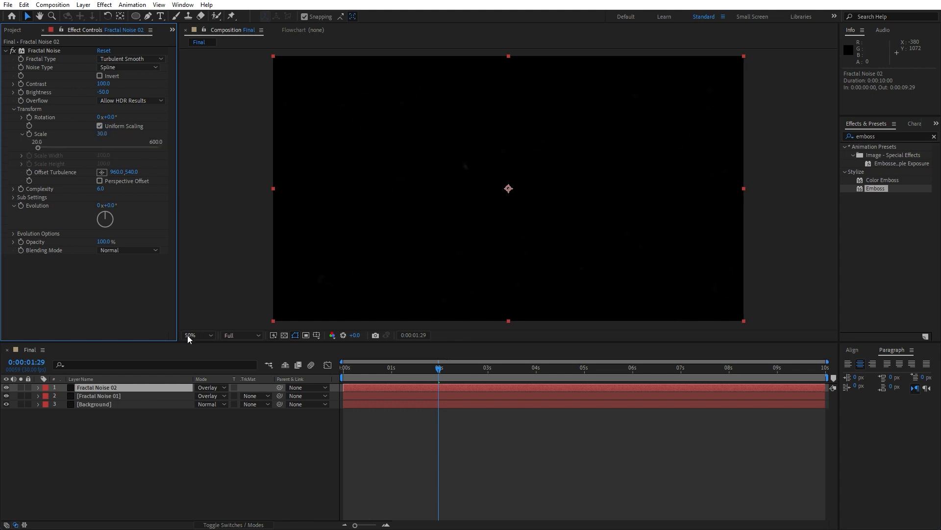
Blend the Fractal Noise 02 dust layer with Add mode.
{"action": "left_click", "coordinate": [434, 368]}
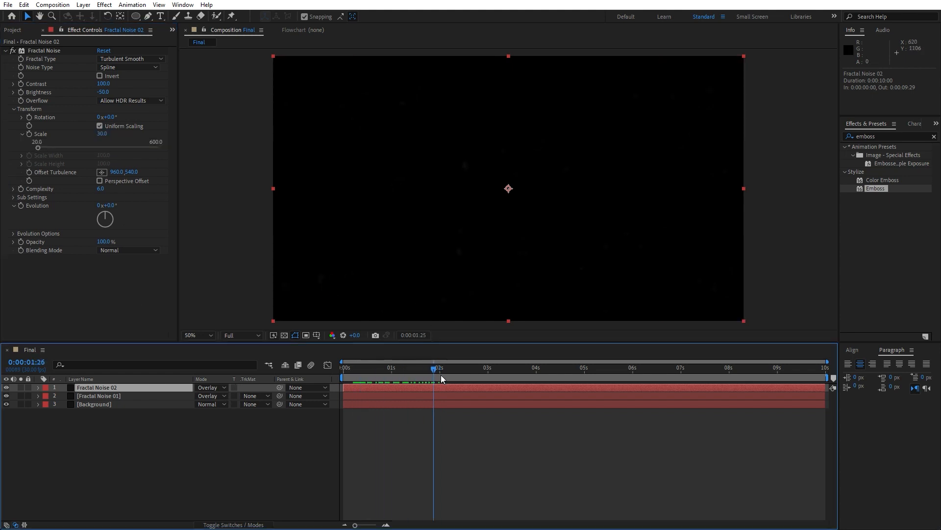
{"action": "left_click", "coordinate": [453, 368]}
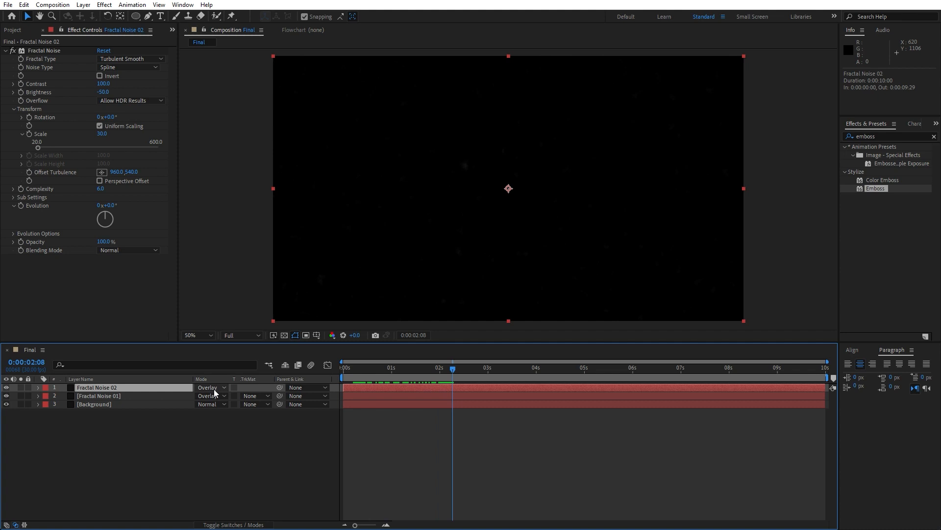
{"action": "left_click", "coordinate": [208, 388]}
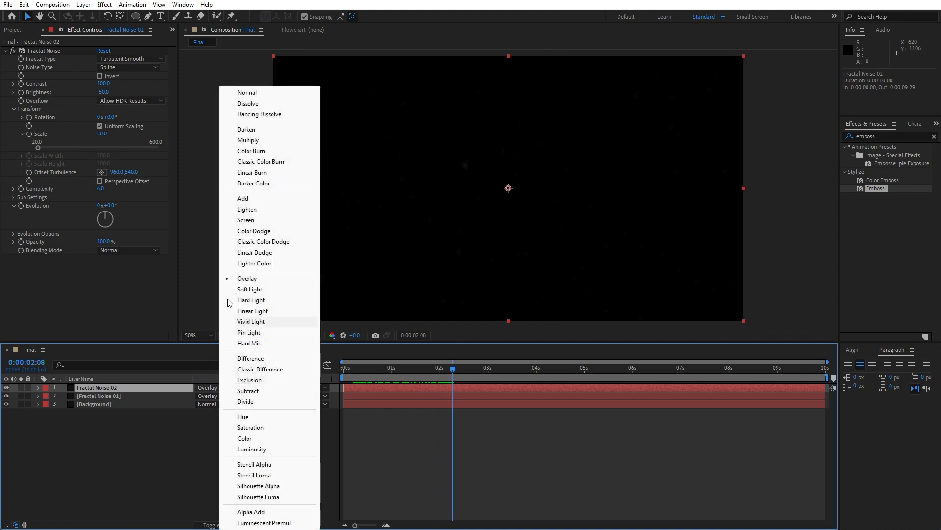
{"action": "left_click", "coordinate": [242, 198]}
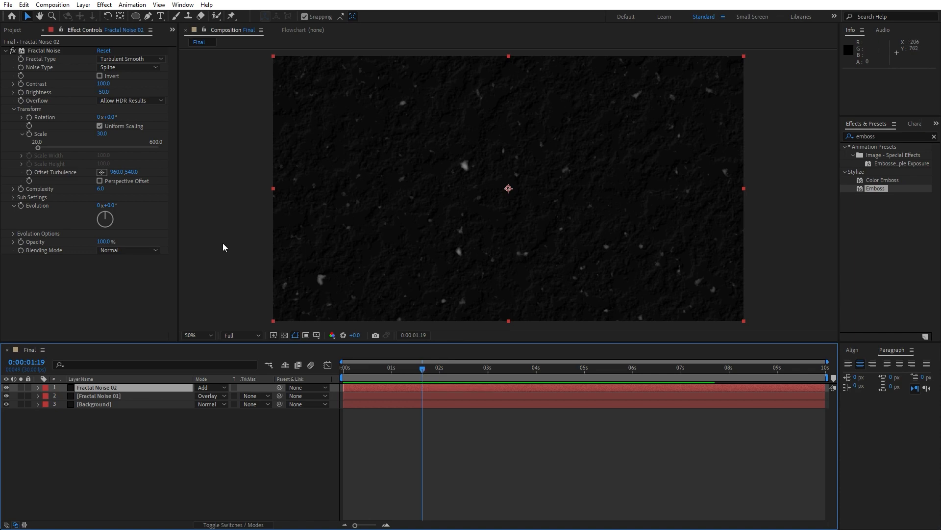
{"action": "mouse_move", "coordinate": [100, 382]}
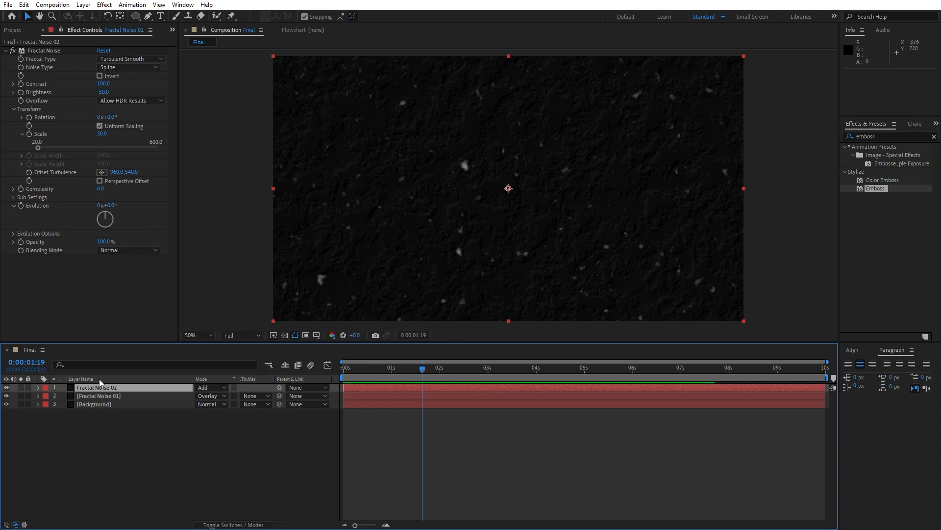
Drive Fractal Noise 02's Random Seed with the expression time under Evolution Options.
{"action": "left_click", "coordinate": [14, 234]}
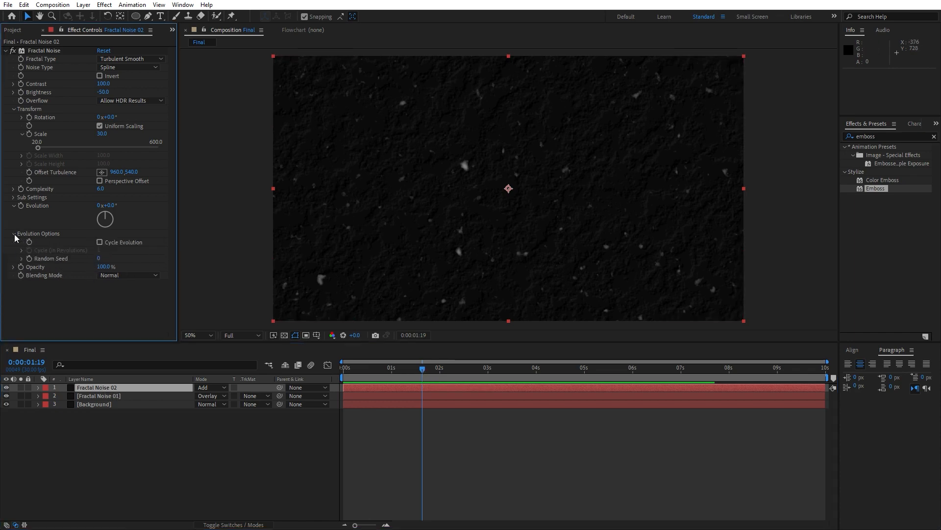
{"action": "mouse_move", "coordinate": [92, 273]}
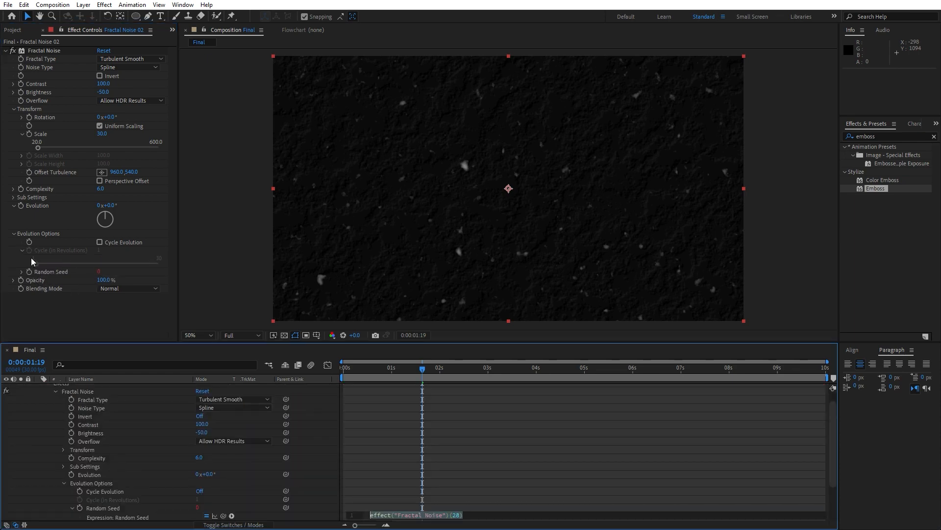
{"action": "type", "text": "time"}
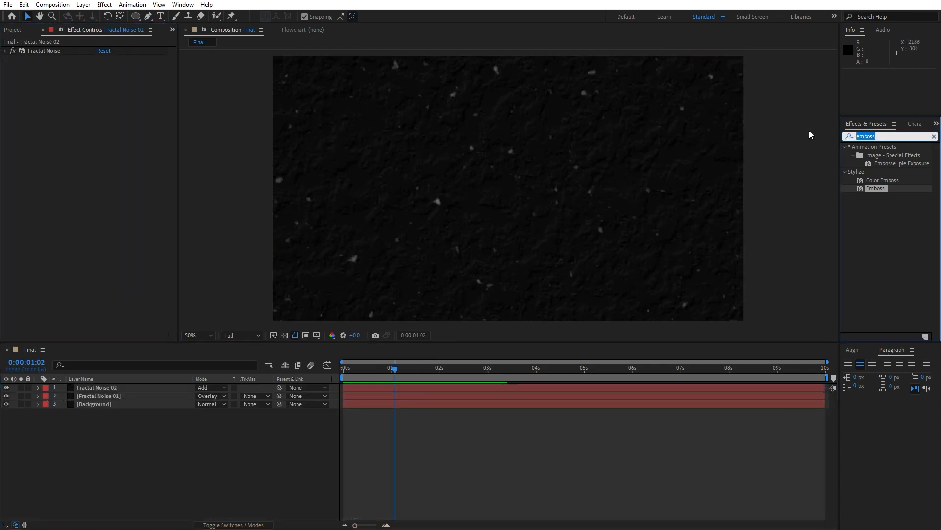
Apply Posterize Time to Fractal Noise 02 with a Frame Rate of 7.
{"action": "type", "text": "poster"}
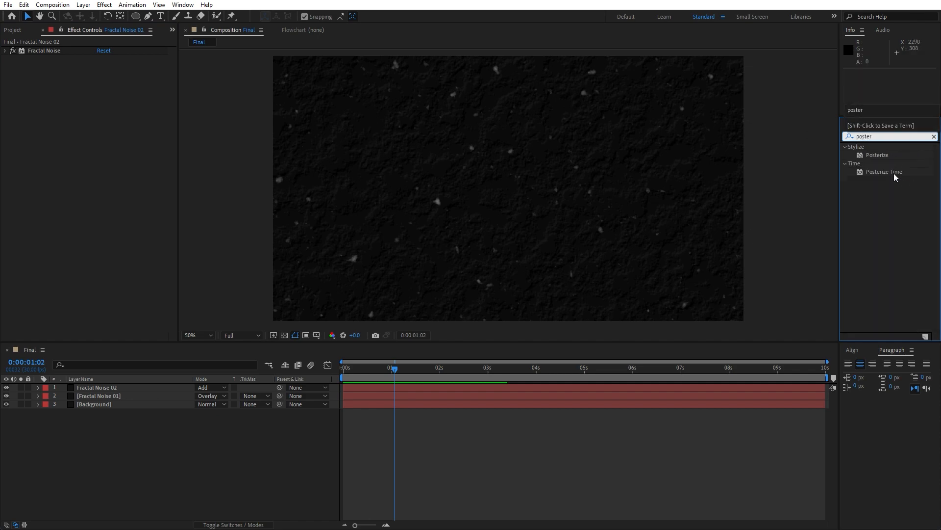
{"action": "double_click", "coordinate": [885, 171]}
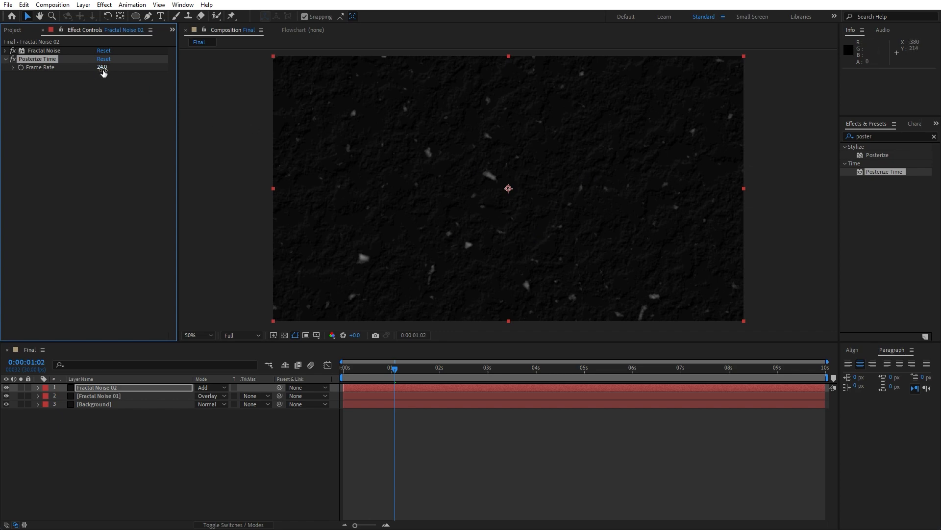
{"action": "left_click_drag", "start_coordinate": [102, 67], "coordinate": [75, 67]}
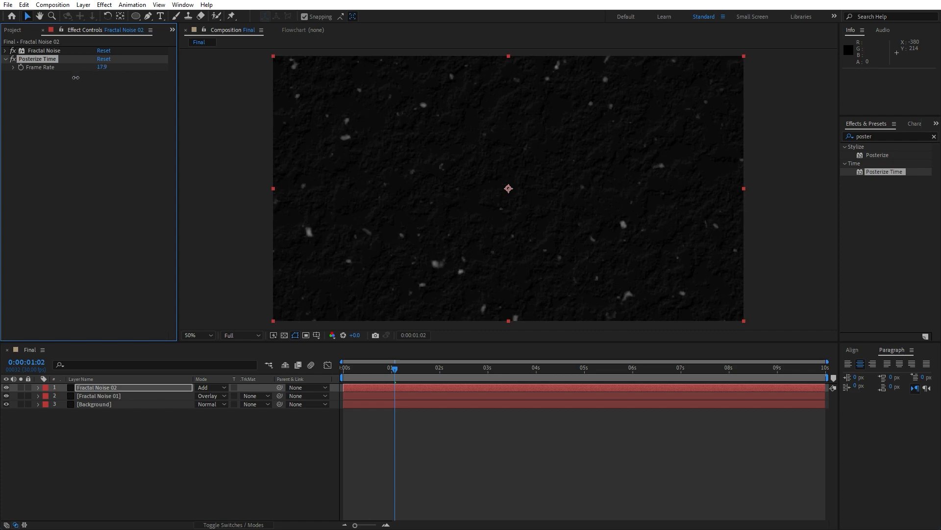
{"action": "type", "text": "7.9"}
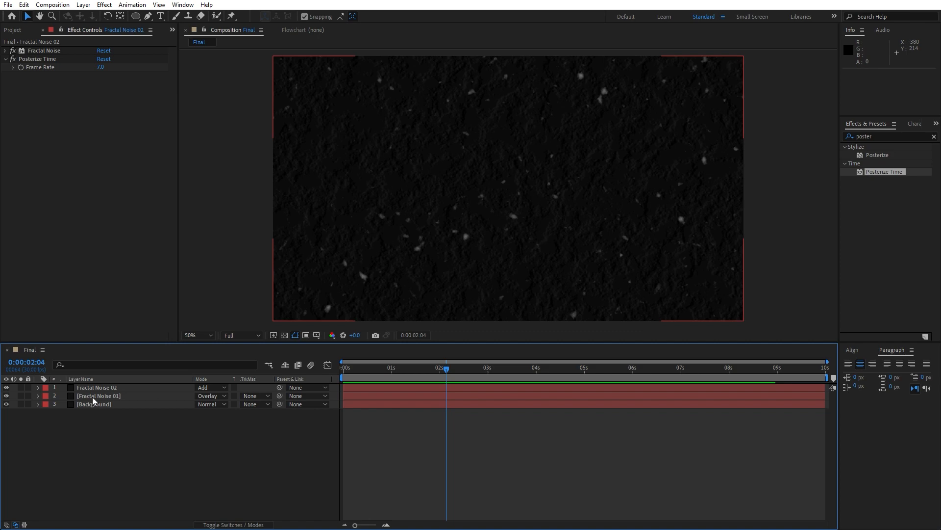
Darken Background's Fill colour from hex 060606 to near-black 050505.
{"action": "left_click", "coordinate": [98, 395]}
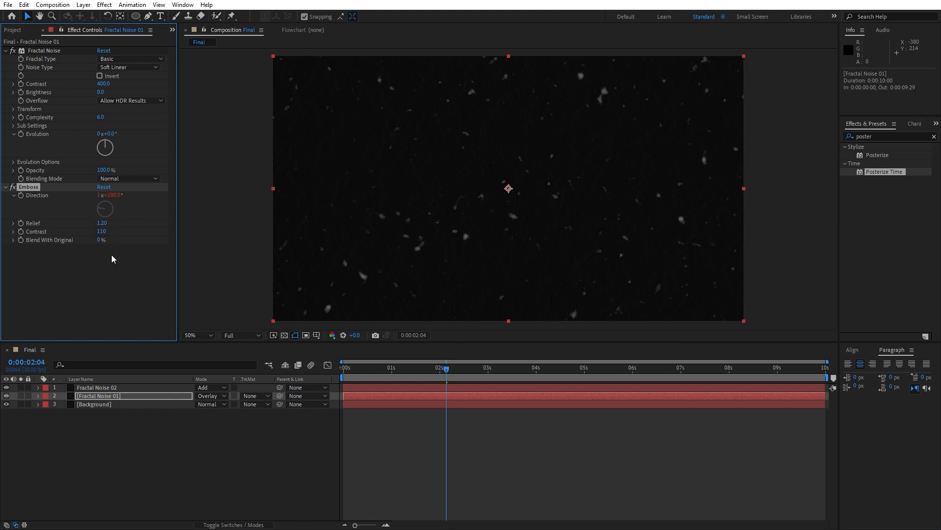
{"action": "left_click", "coordinate": [94, 404]}
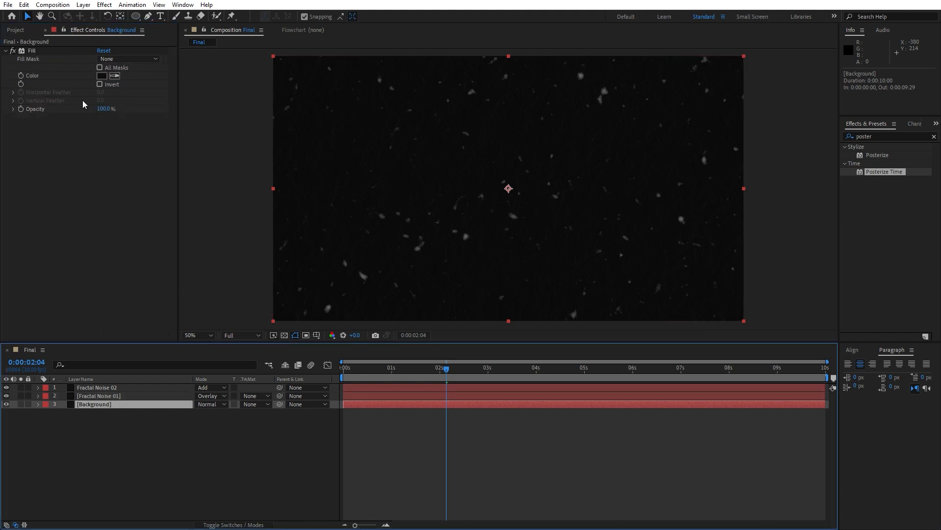
{"action": "left_click", "coordinate": [101, 76]}
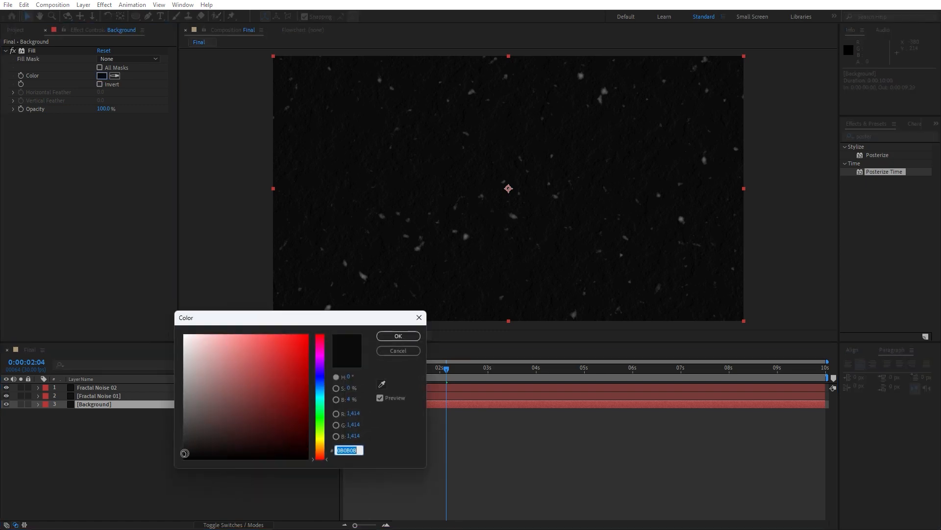
{"action": "type", "text": "060606"}
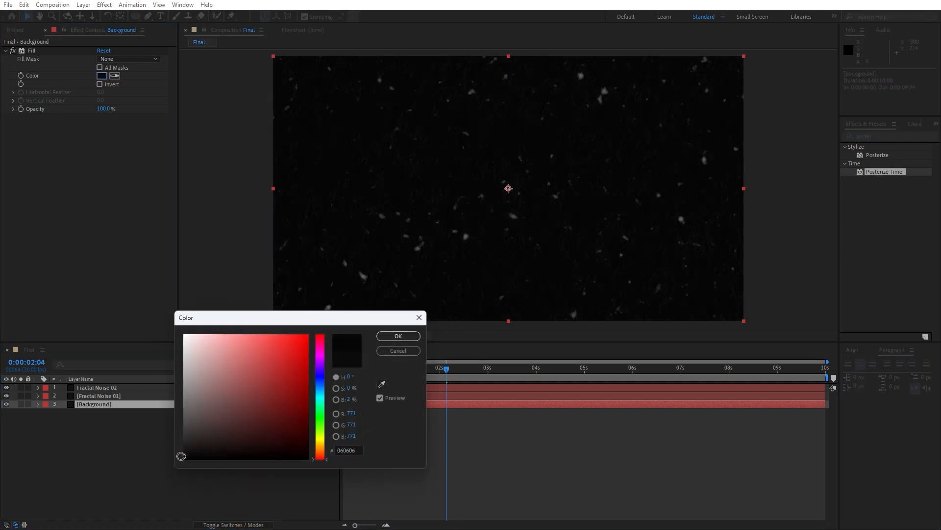
{"action": "left_click_drag", "start_coordinate": [181, 456], "coordinate": [180, 458]}
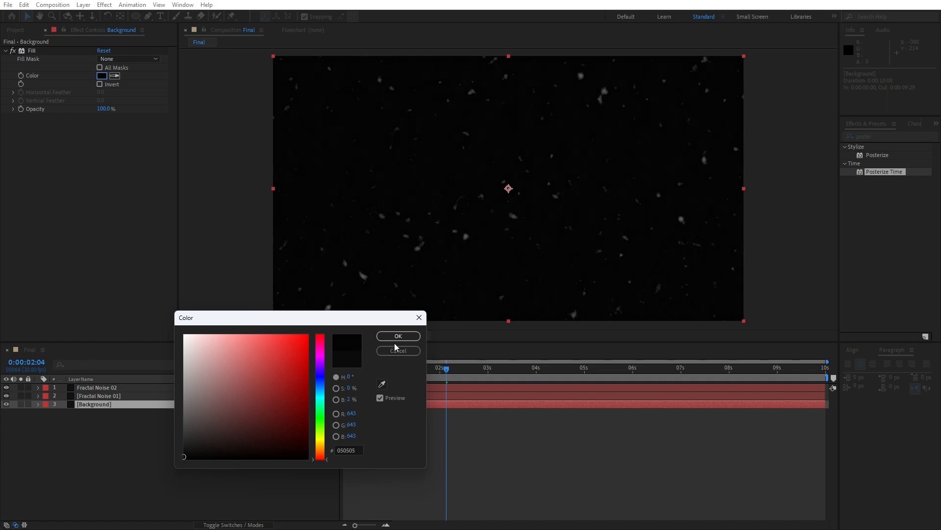
{"action": "left_click", "coordinate": [398, 336]}
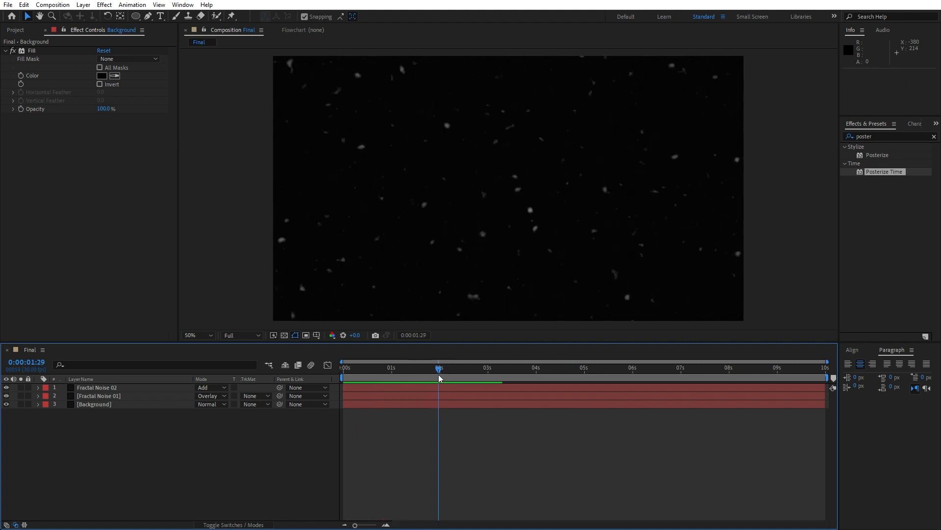
{"action": "left_click", "coordinate": [96, 387]}
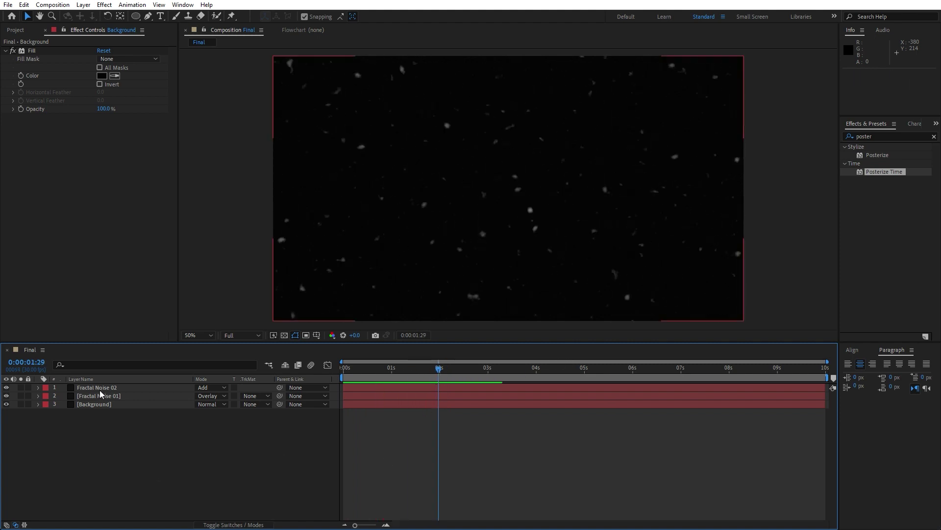
Lower the Fractal Noise Scale on Fractal Noise 02 so the dust specks shrink.
{"action": "left_click", "coordinate": [96, 387]}
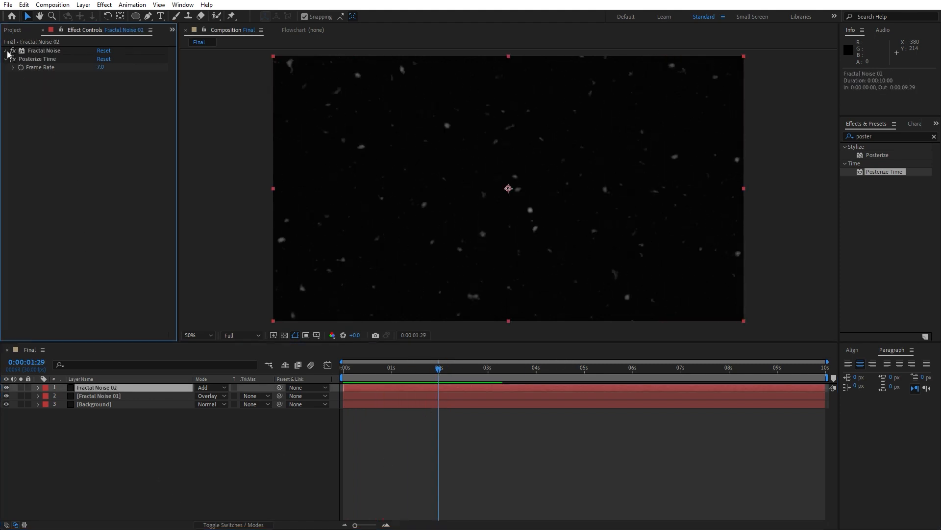
{"action": "left_click", "coordinate": [4, 51]}
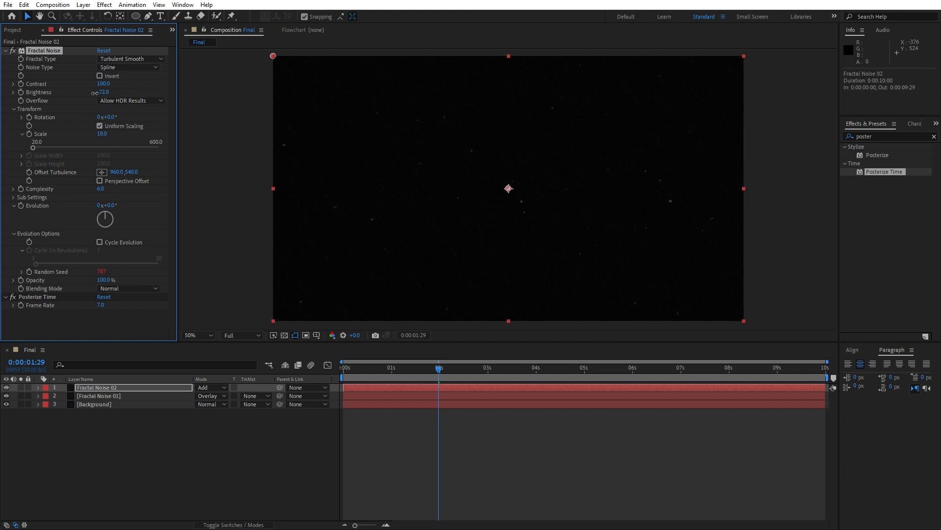
{"action": "left_click_drag", "start_coordinate": [108, 92], "coordinate": [96, 92]}
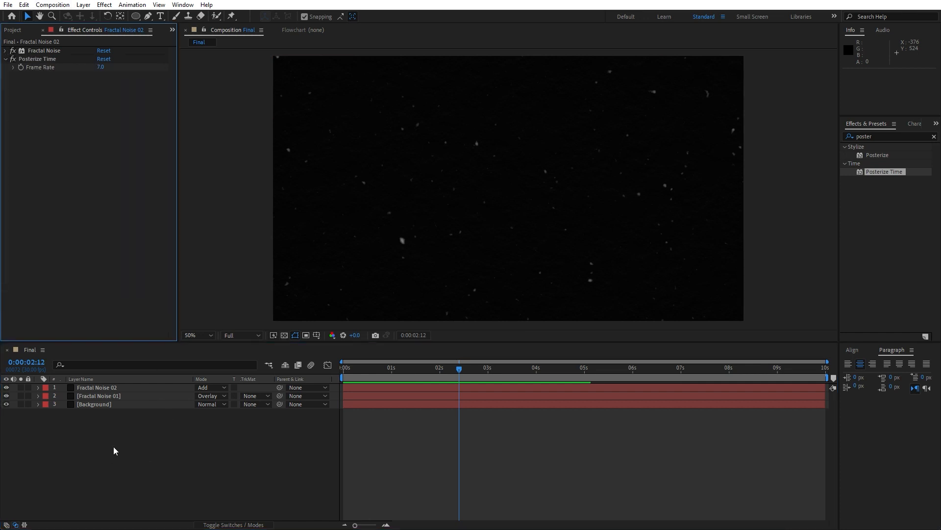
Create a new adjustment layer and apply the Noise HLS grain effect to it, then preview.
{"action": "right_click", "coordinate": [115, 450]}
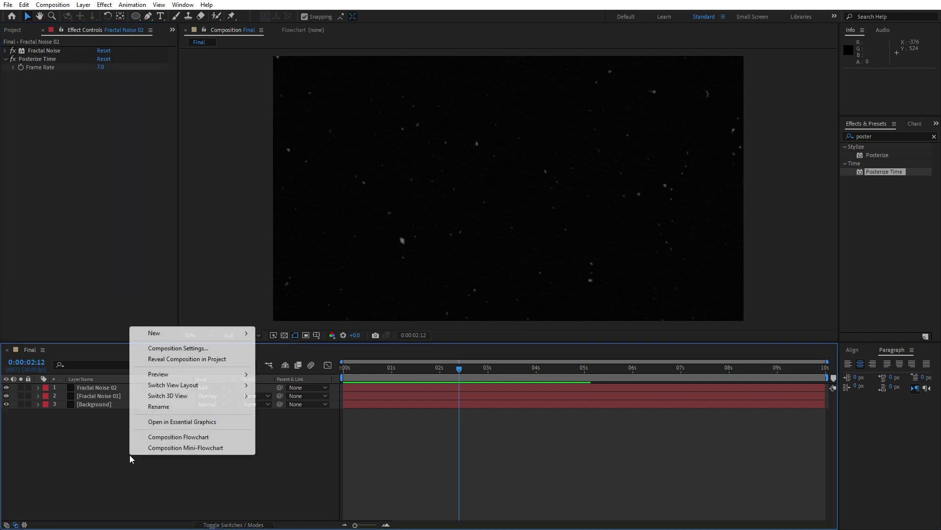
{"action": "mouse_move", "coordinate": [154, 334]}
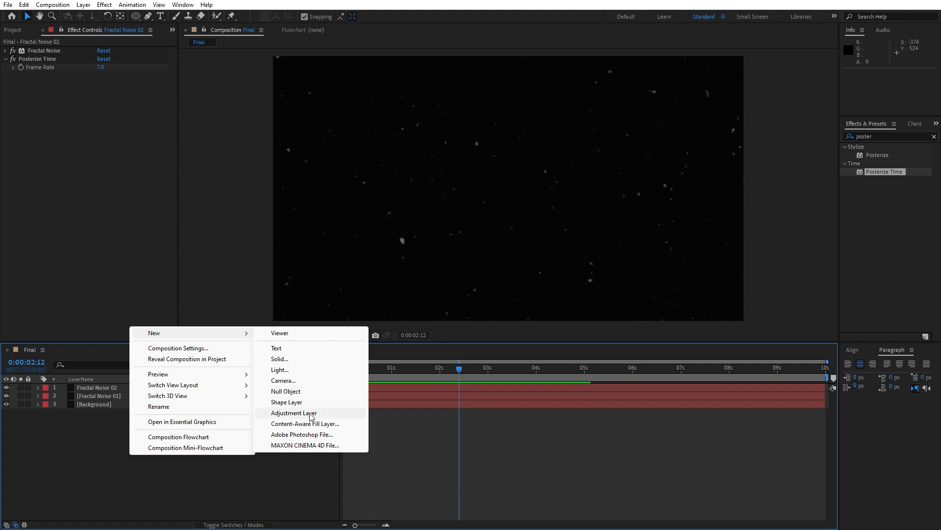
{"action": "left_click", "coordinate": [294, 412]}
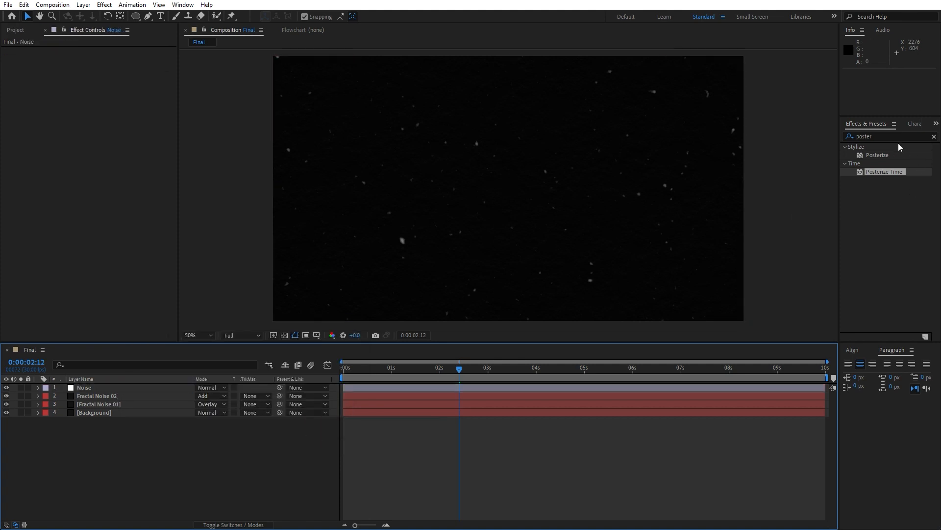
{"action": "type", "text": "noi"}
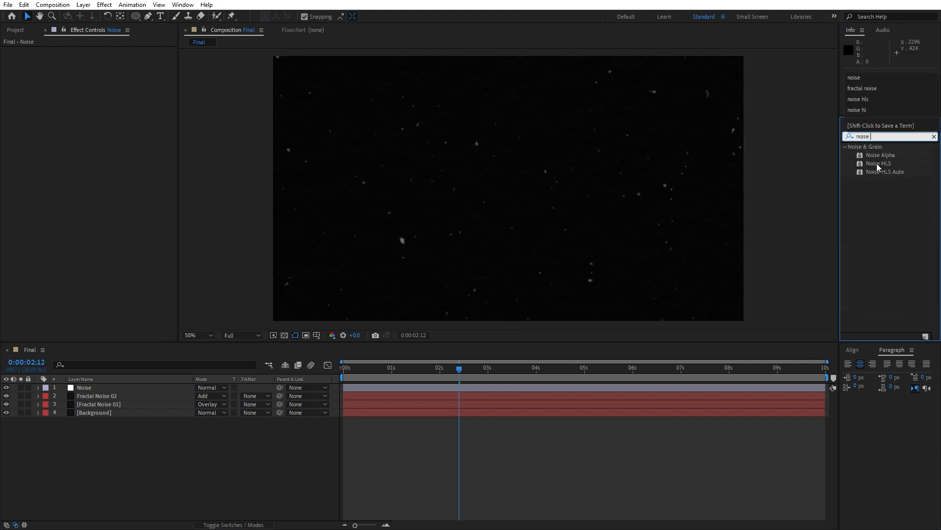
{"action": "double_click", "coordinate": [879, 163]}
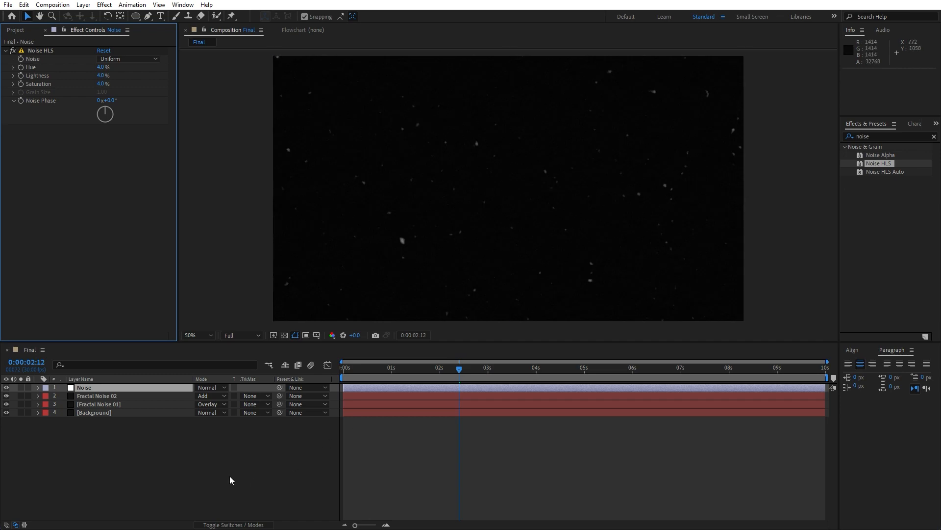
{"action": "key", "text": "Space"}
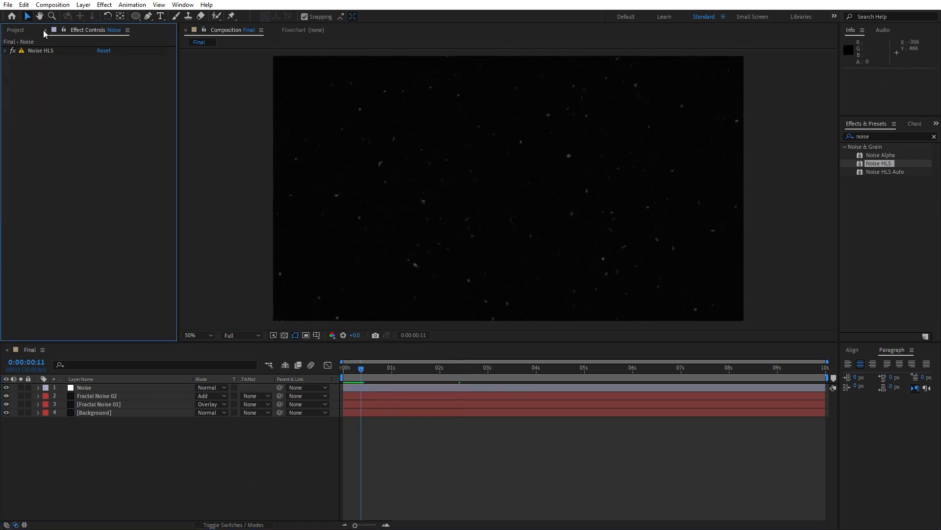
Pre-compose all four selected layers into a nested composition named 1.
{"action": "left_click", "coordinate": [16, 29]}
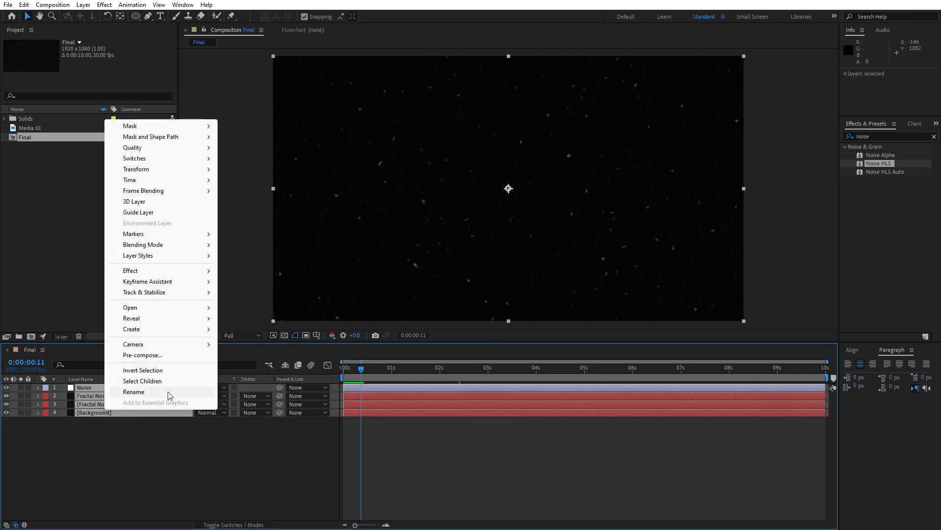
{"action": "left_click", "coordinate": [142, 355]}
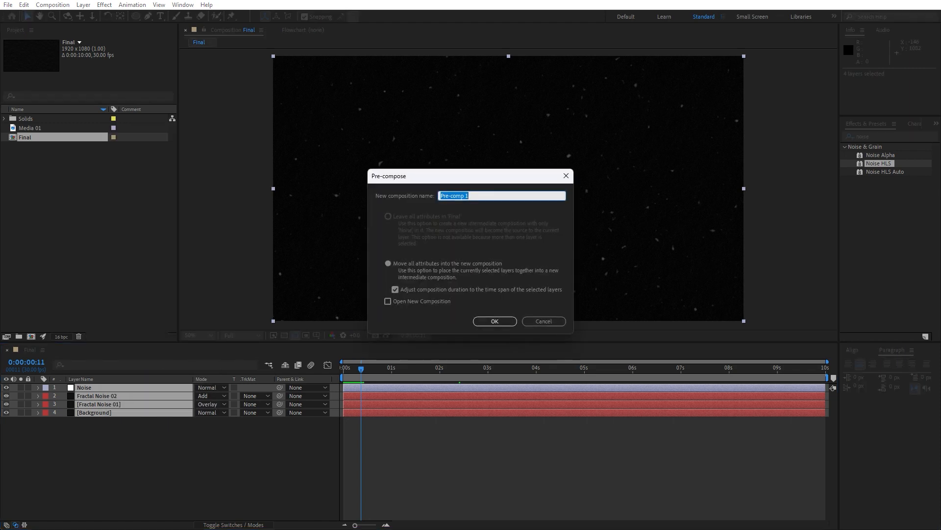
{"action": "type", "text": "1"}
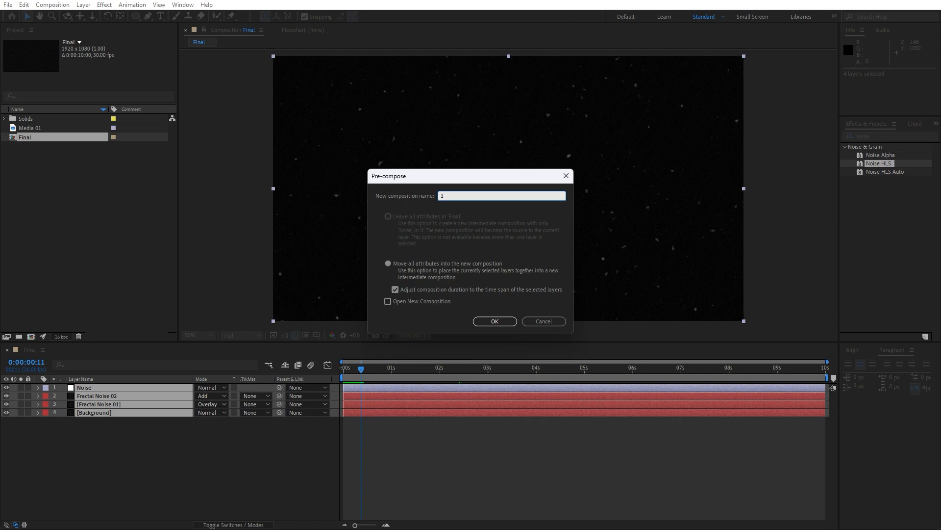
{"action": "mouse_move", "coordinate": [464, 337]}
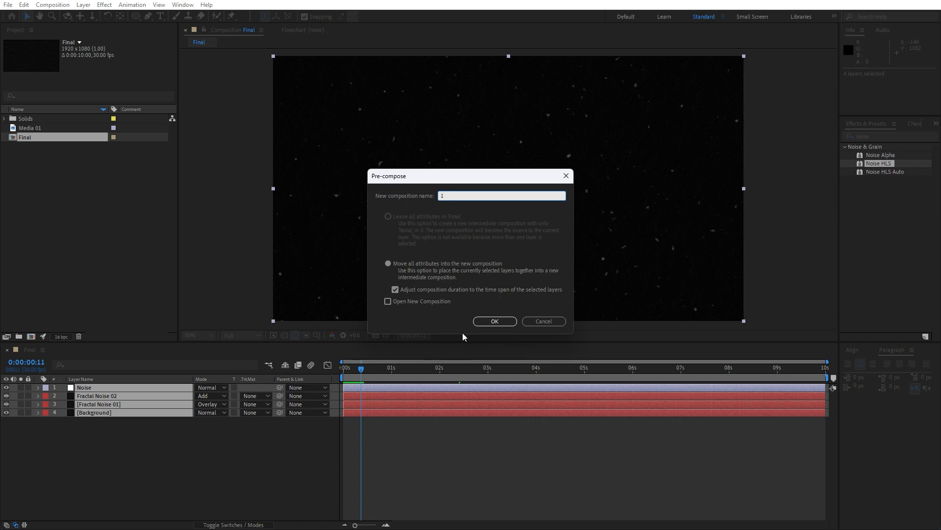
{"action": "left_click", "coordinate": [494, 321]}
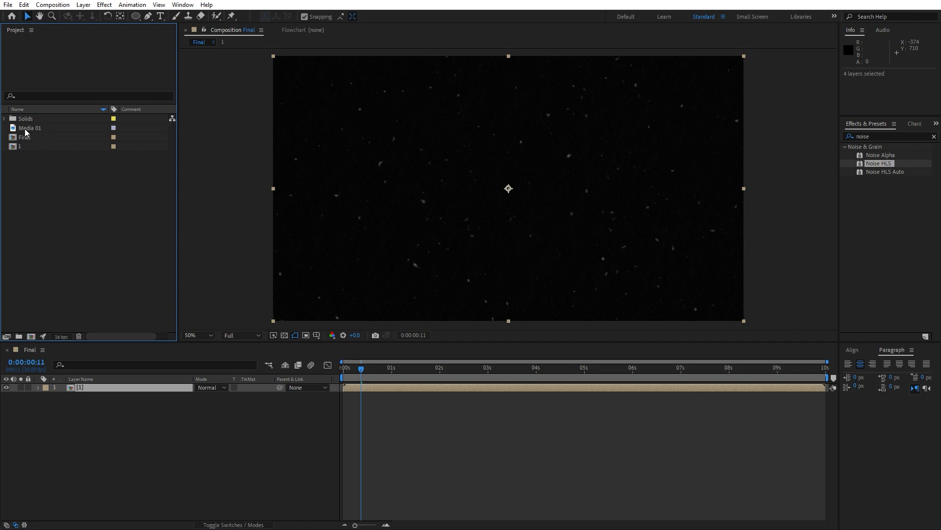
{"action": "mouse_move", "coordinate": [32, 133]}
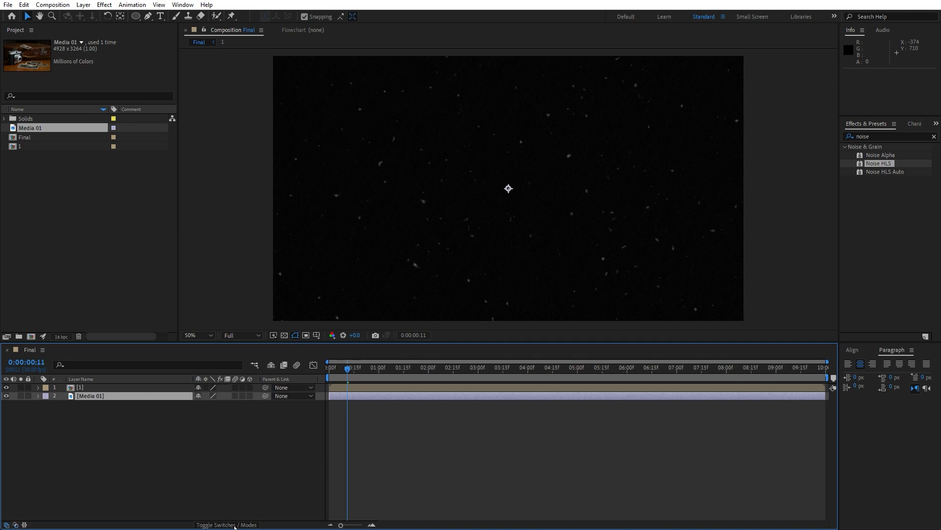
Reveal the Modes column and try Overlay blending on the noise precomp.
{"action": "left_click", "coordinate": [224, 524]}
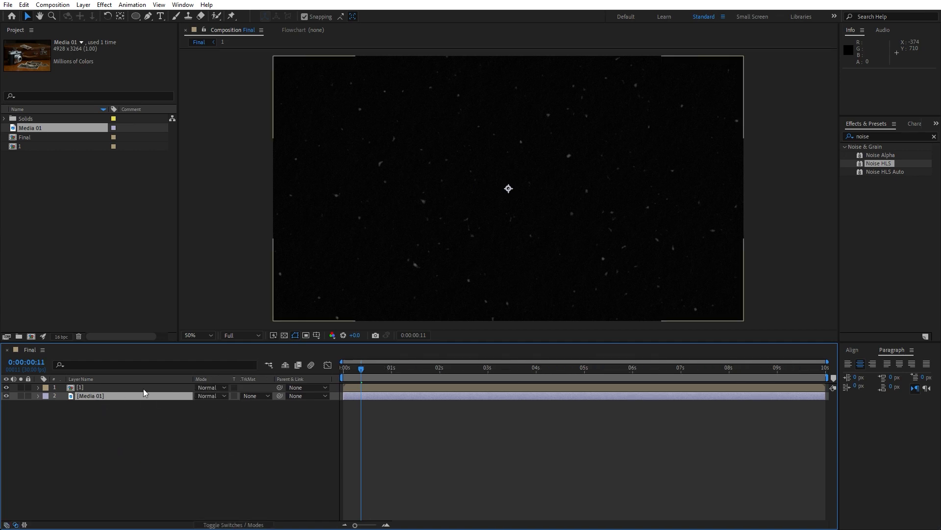
{"action": "left_click", "coordinate": [212, 395]}
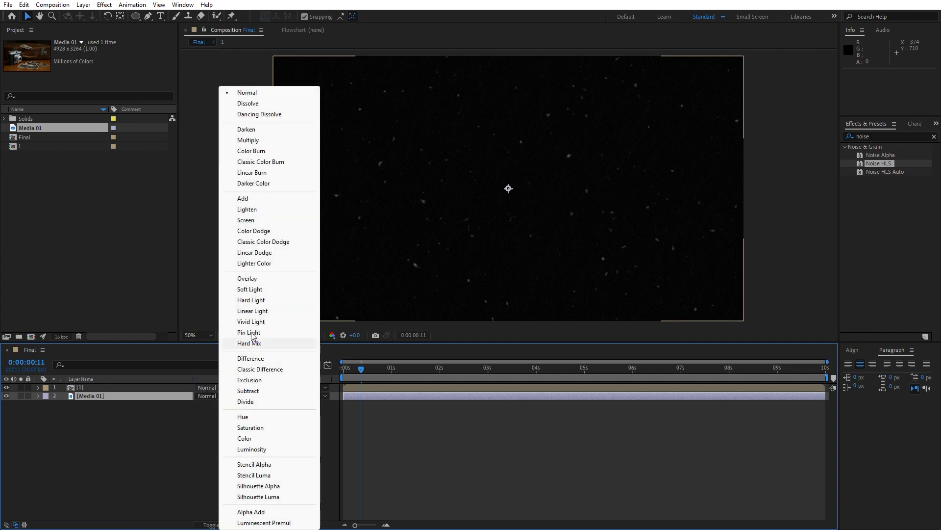
{"action": "left_click", "coordinate": [247, 278]}
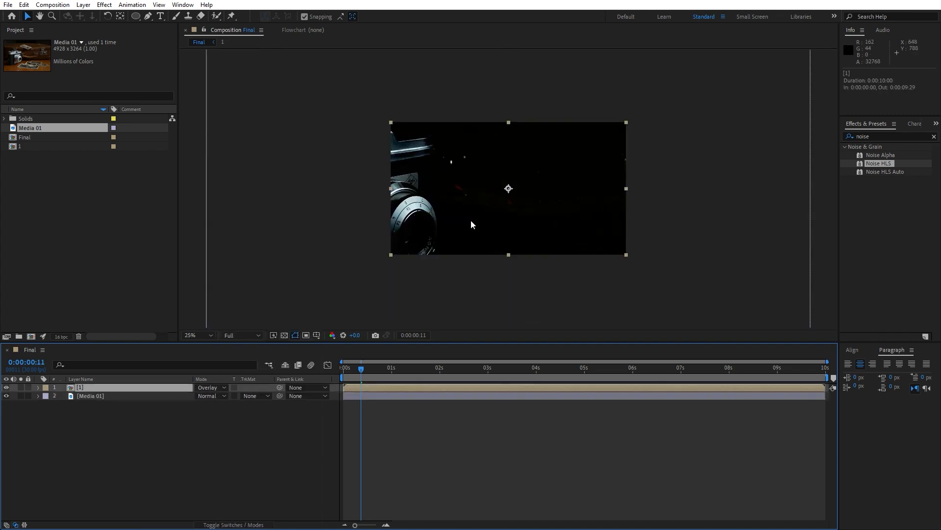
{"action": "left_click", "coordinate": [210, 388]}
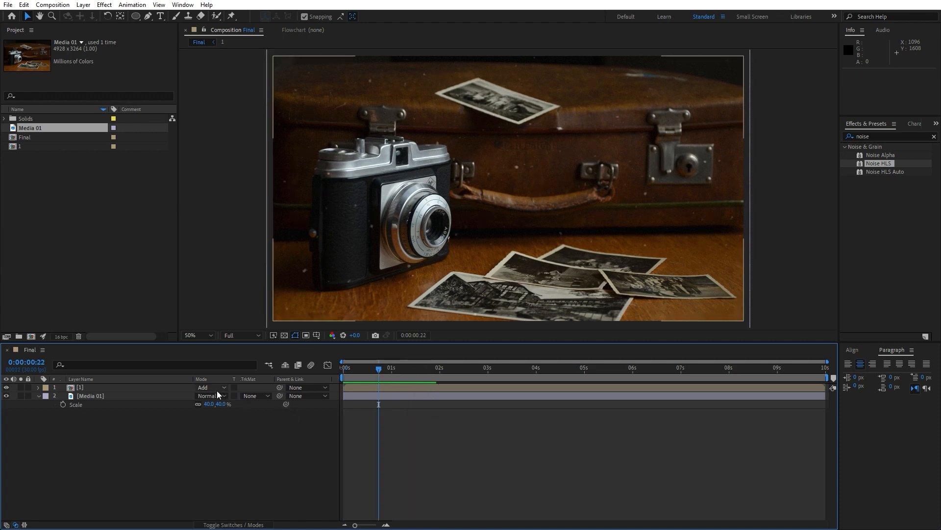
Try Lighten blending, then settle on Add for the noise precomp over the photo.
{"action": "left_click", "coordinate": [208, 388]}
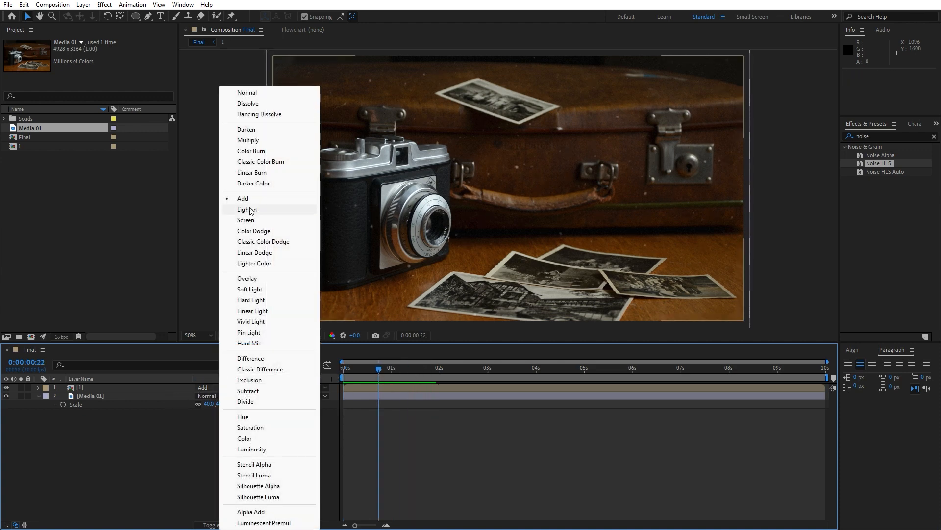
{"action": "left_click", "coordinate": [247, 209]}
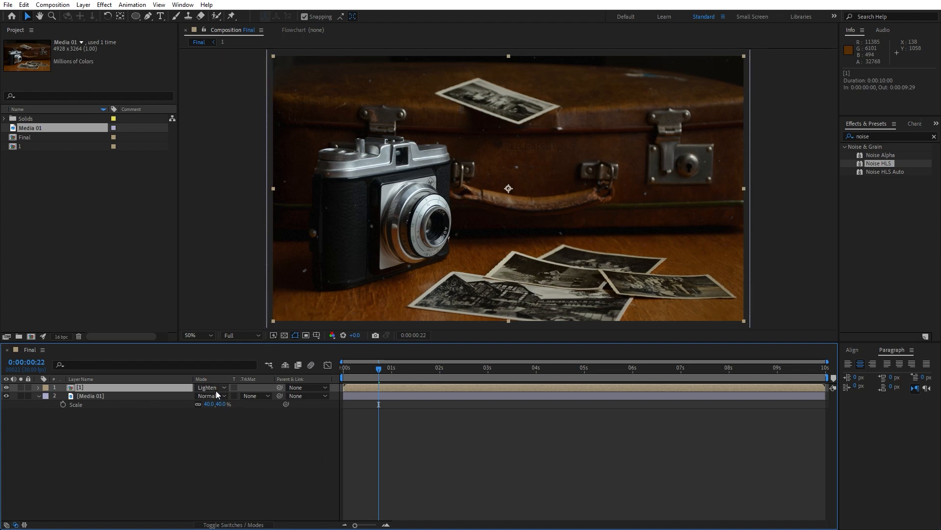
{"action": "left_click", "coordinate": [208, 387]}
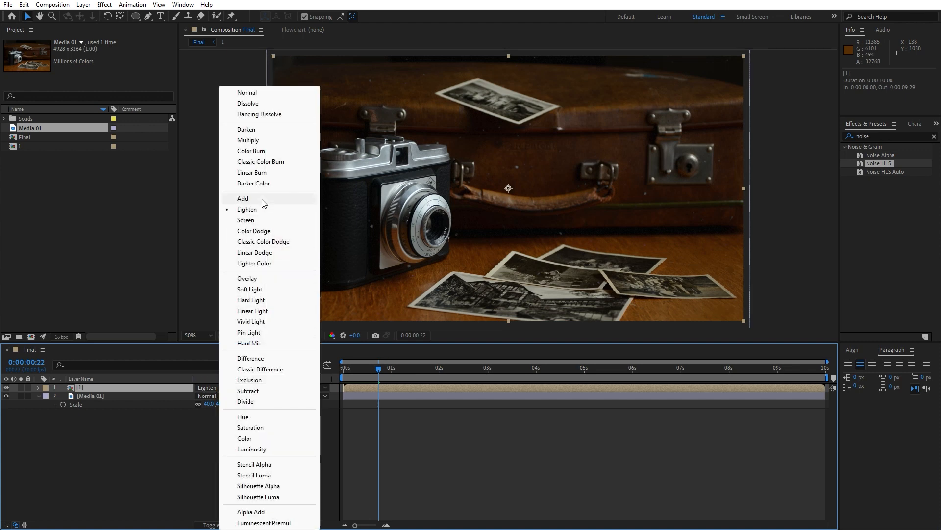
{"action": "left_click", "coordinate": [243, 198]}
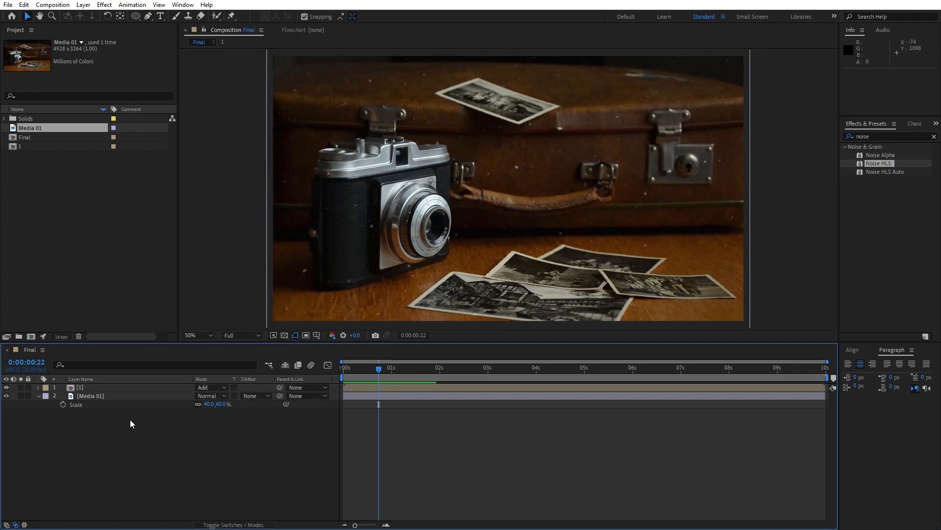
{"action": "left_click", "coordinate": [79, 388]}
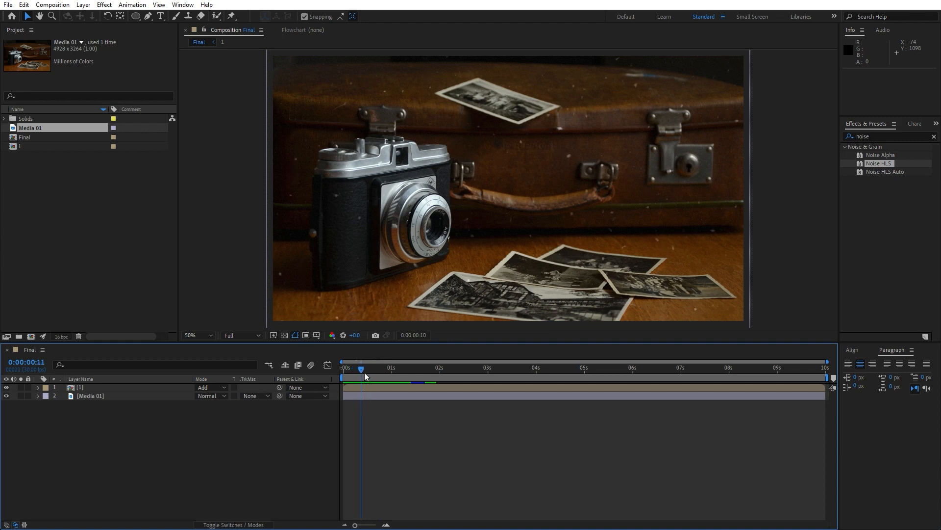
{"action": "left_click_drag", "start_coordinate": [362, 368], "coordinate": [374, 367]}
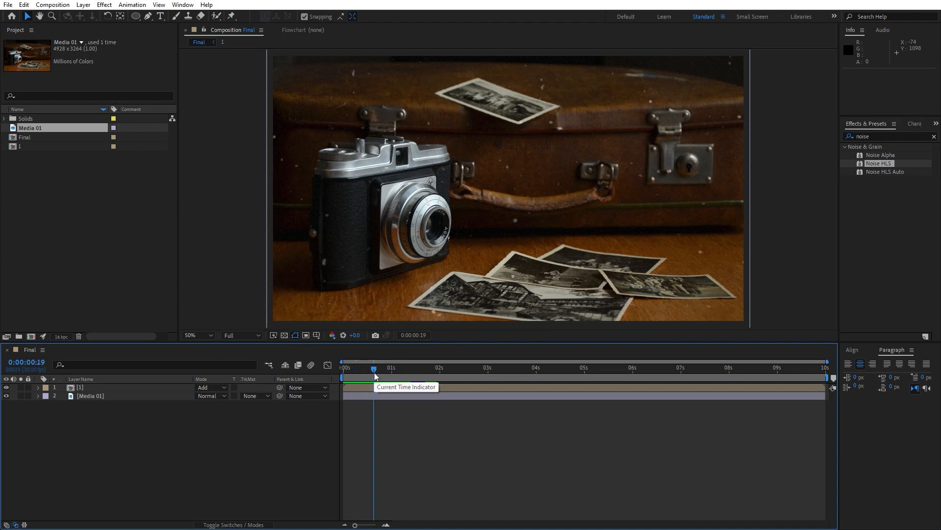